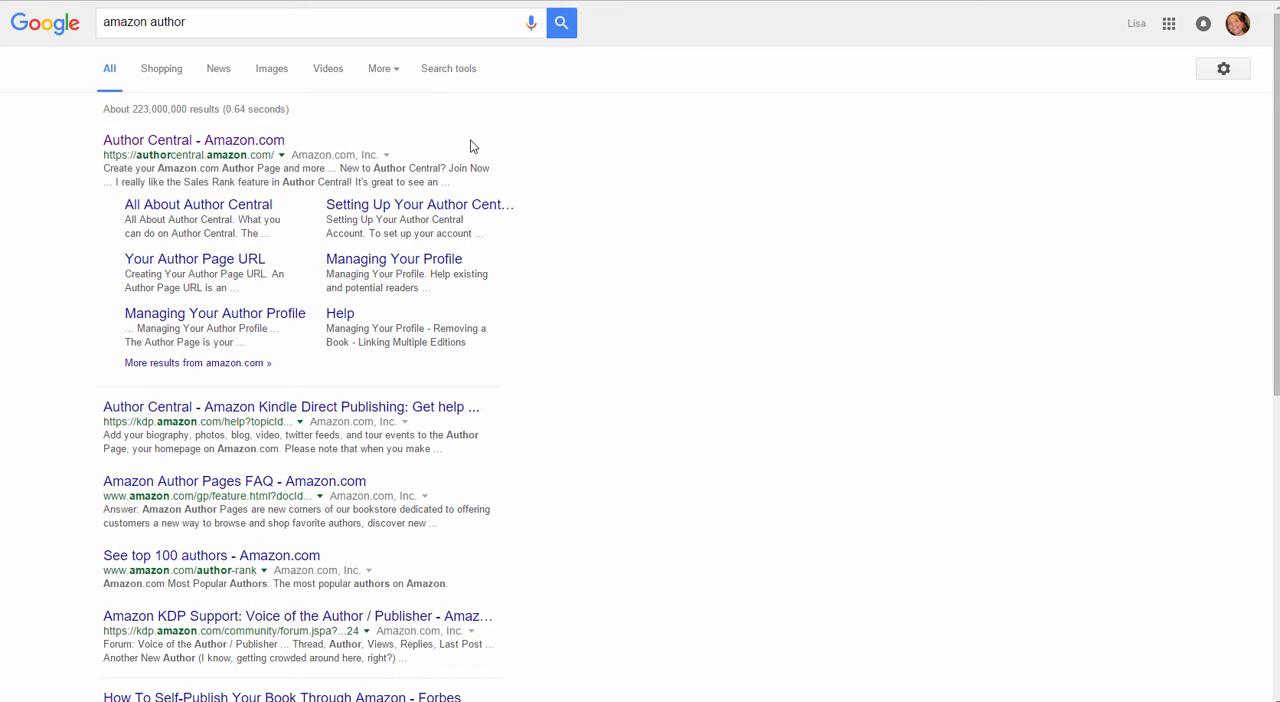
mouse_move(114, 164)
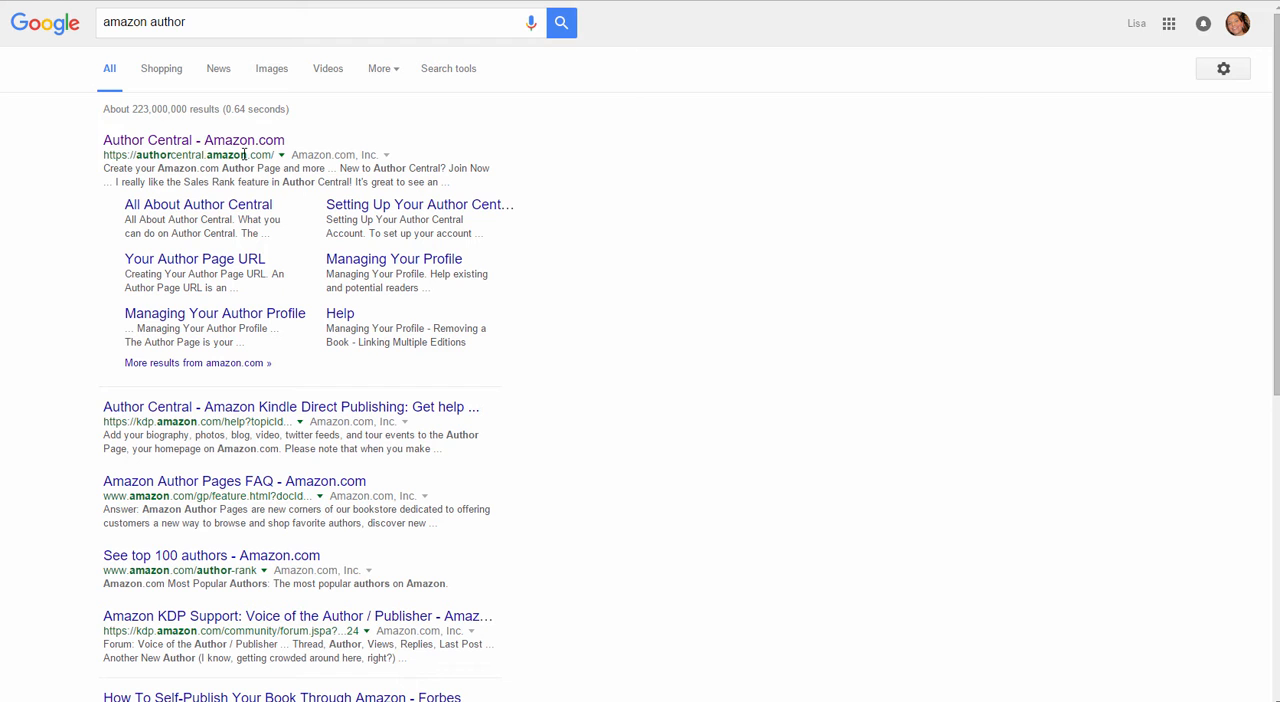
Step: Follow the Author Central - Amazon.com result from the Google search for "amazon author"
click(192, 140)
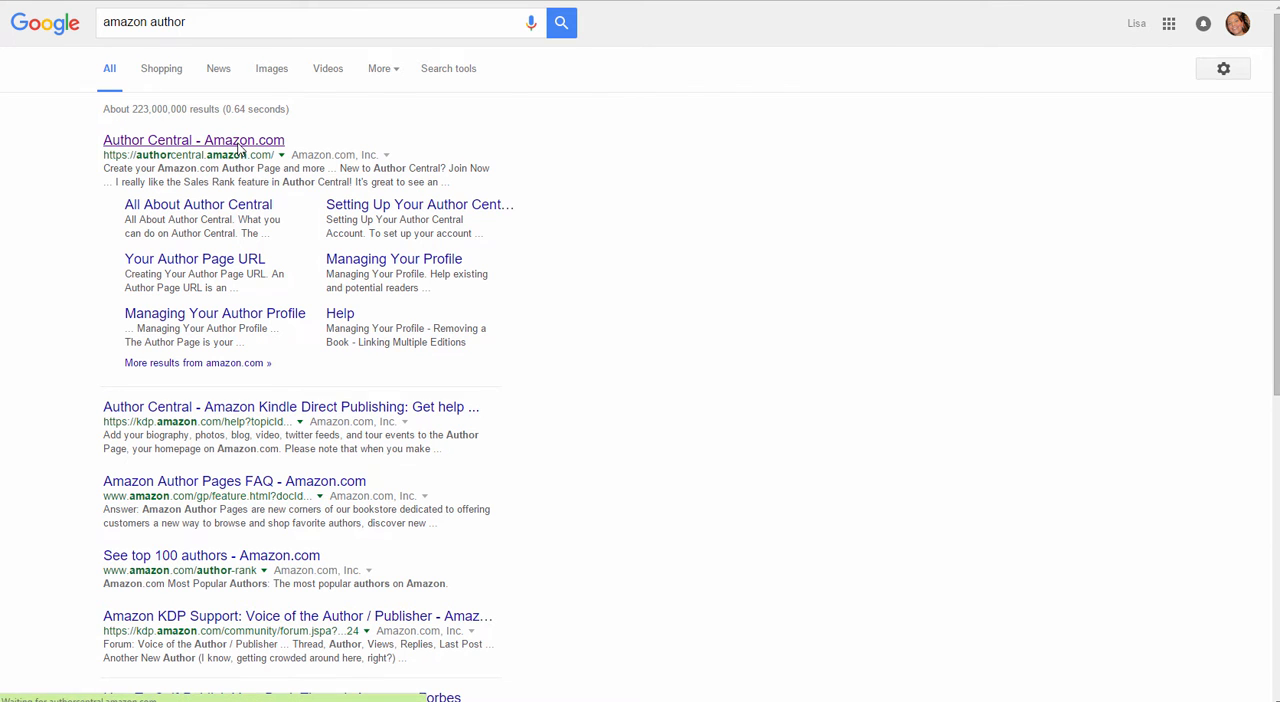
click(192, 140)
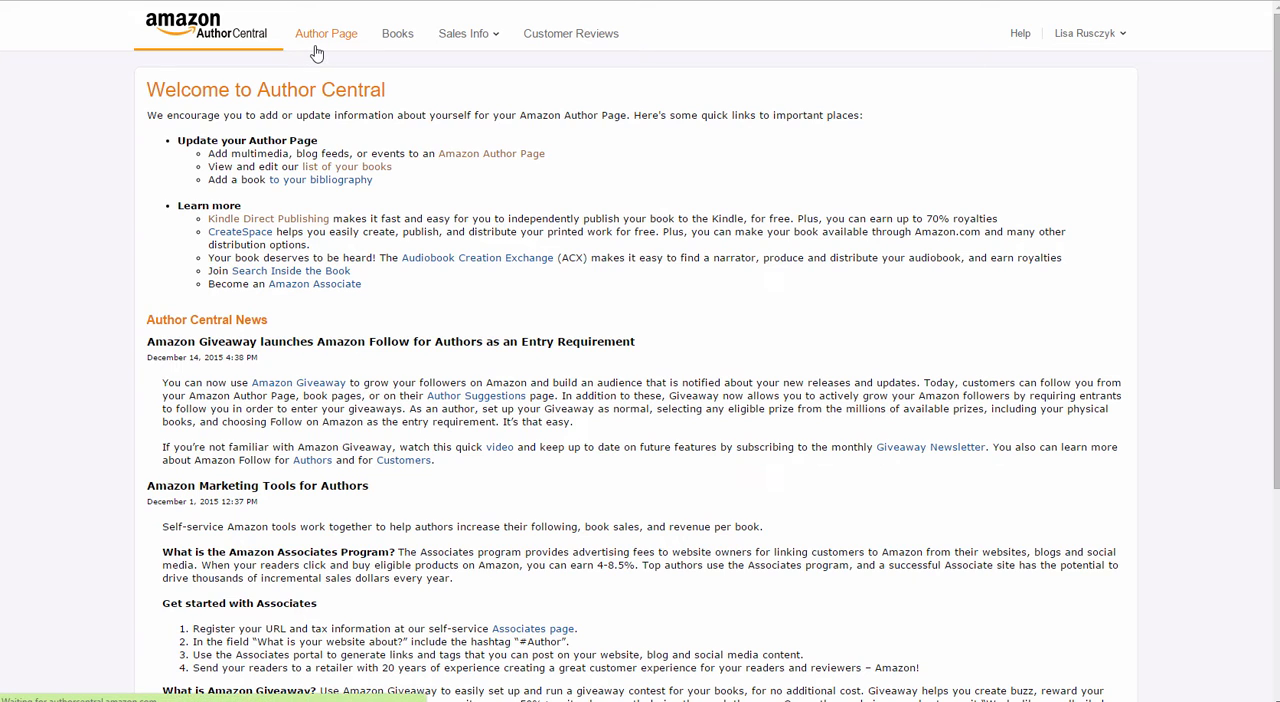
Step: Show the Author Page with its biography, blogs, events, URL, photos and videos sections
click(326, 32)
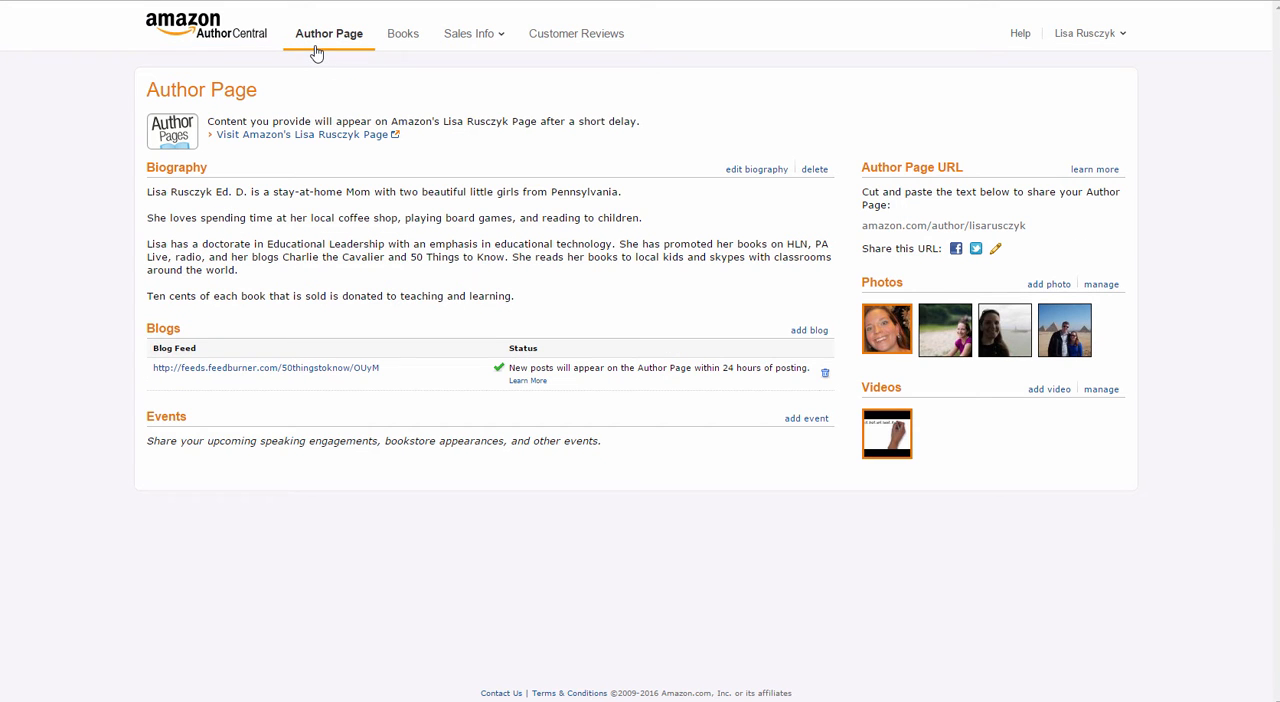
mouse_move(296, 138)
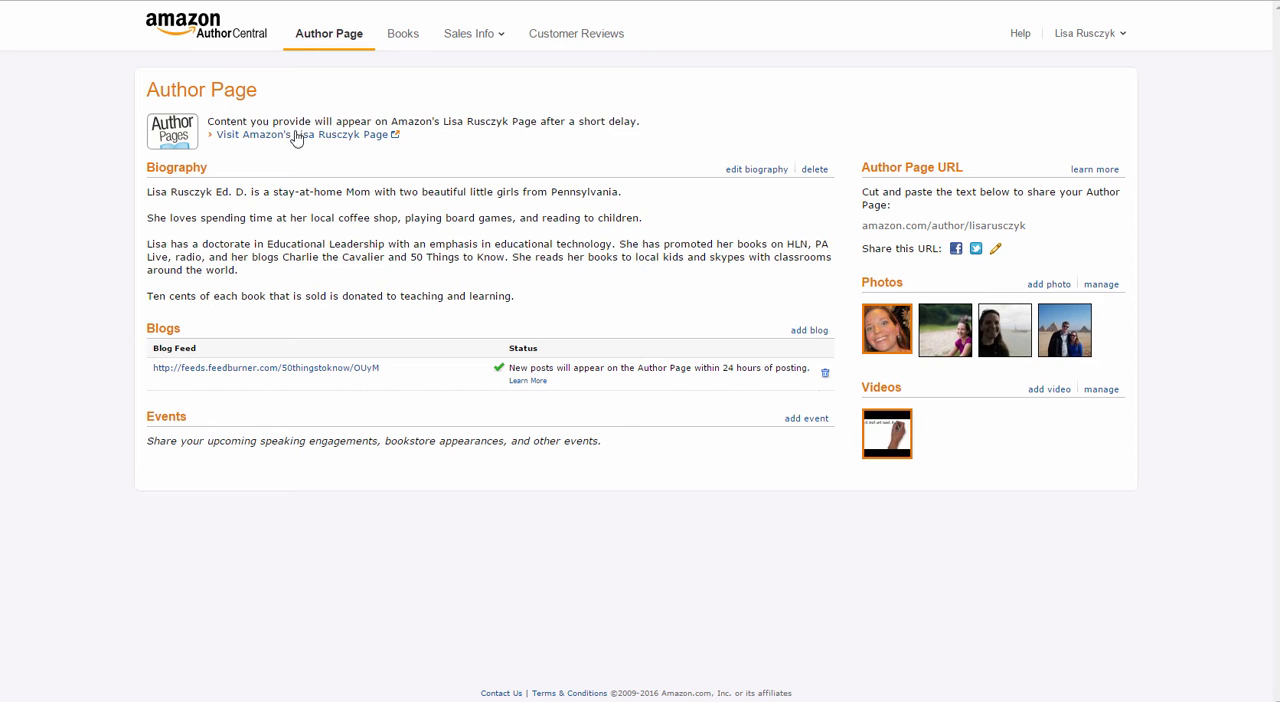
mouse_move(304, 218)
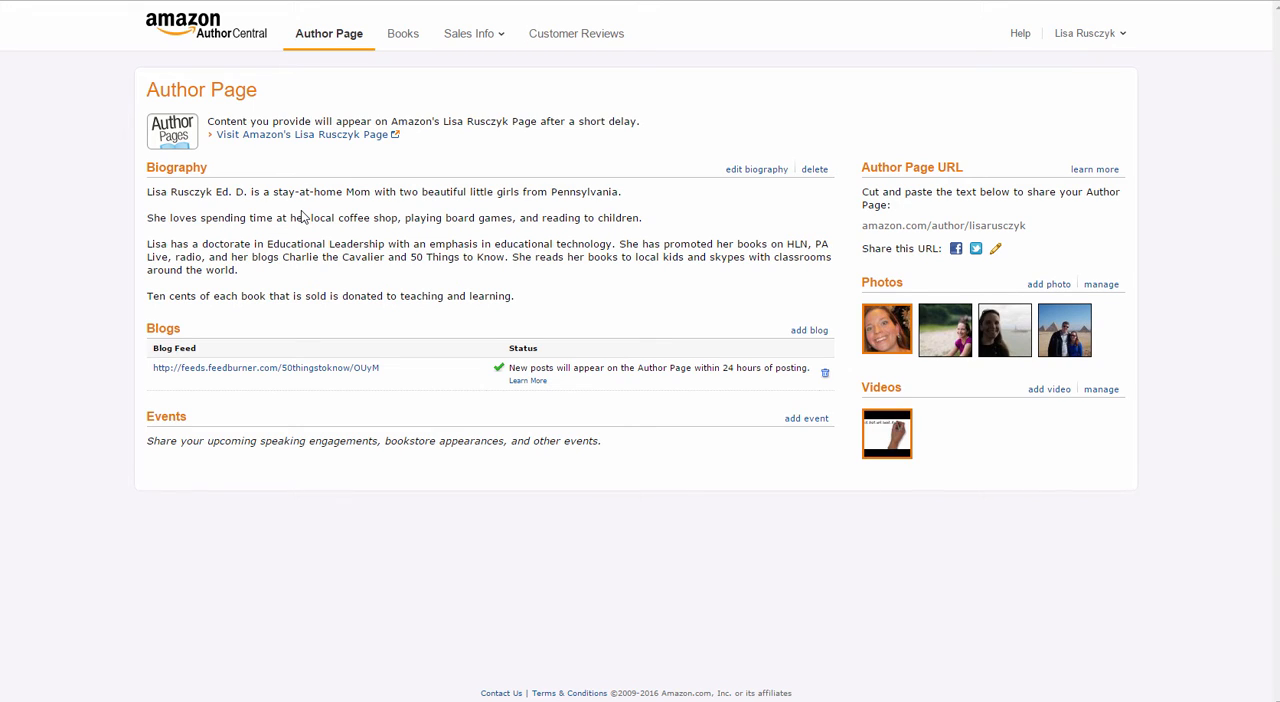
mouse_move(366, 422)
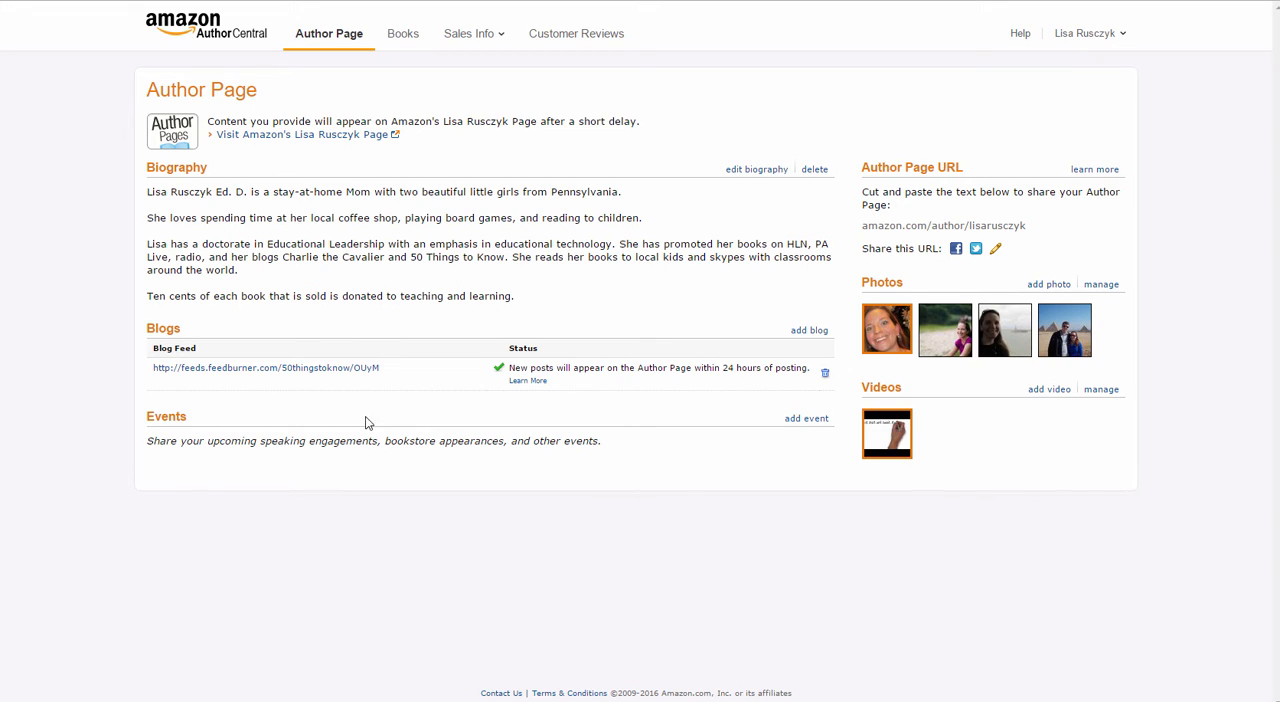
mouse_move(170, 364)
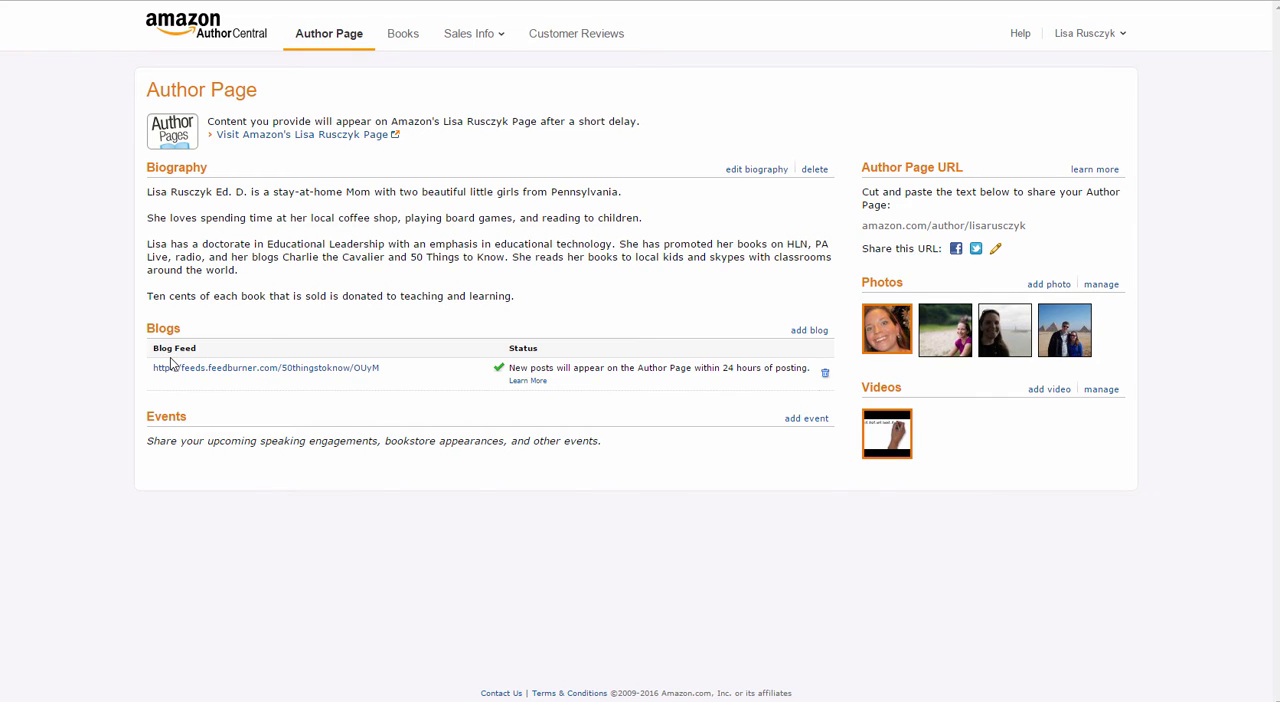
mouse_move(200, 370)
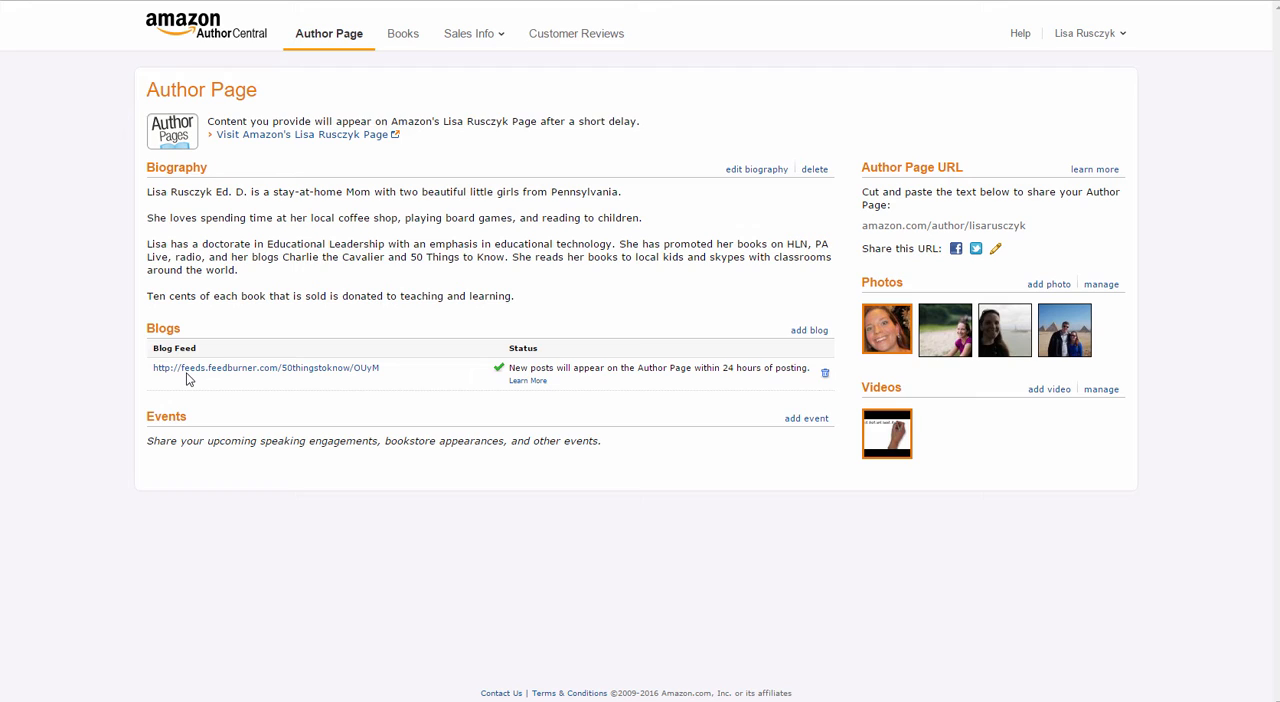
mouse_move(224, 380)
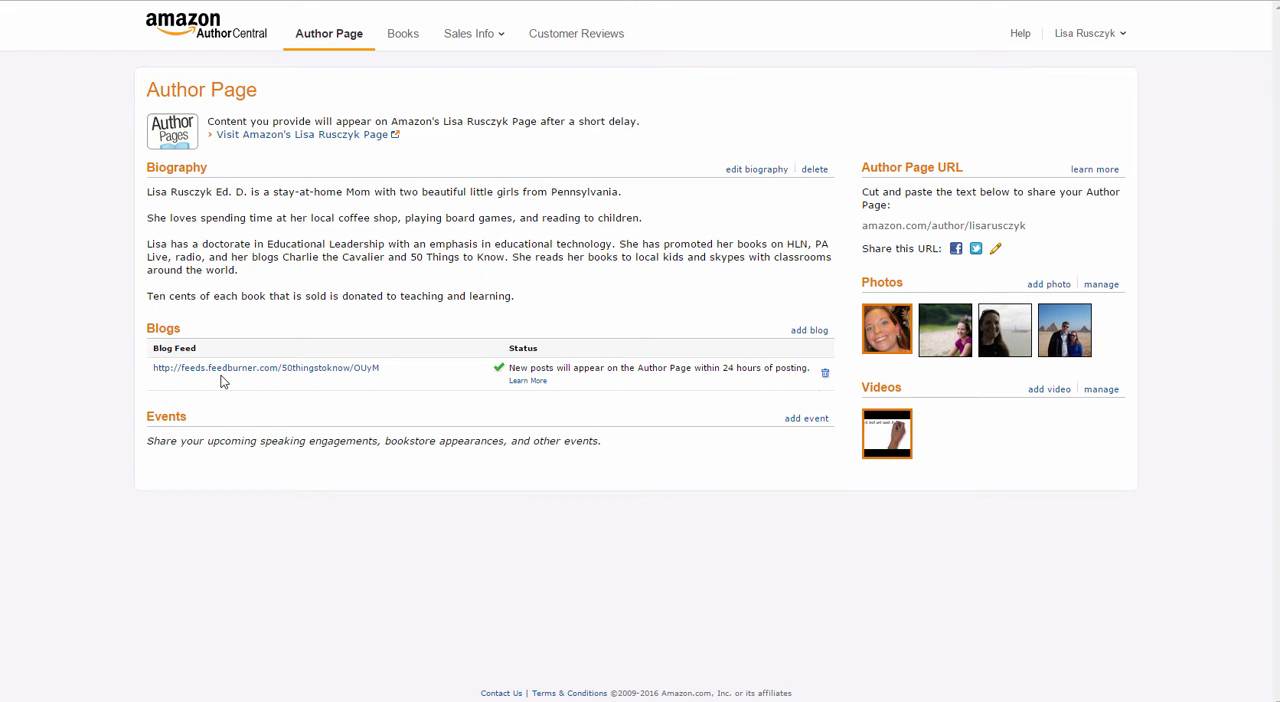
mouse_move(356, 384)
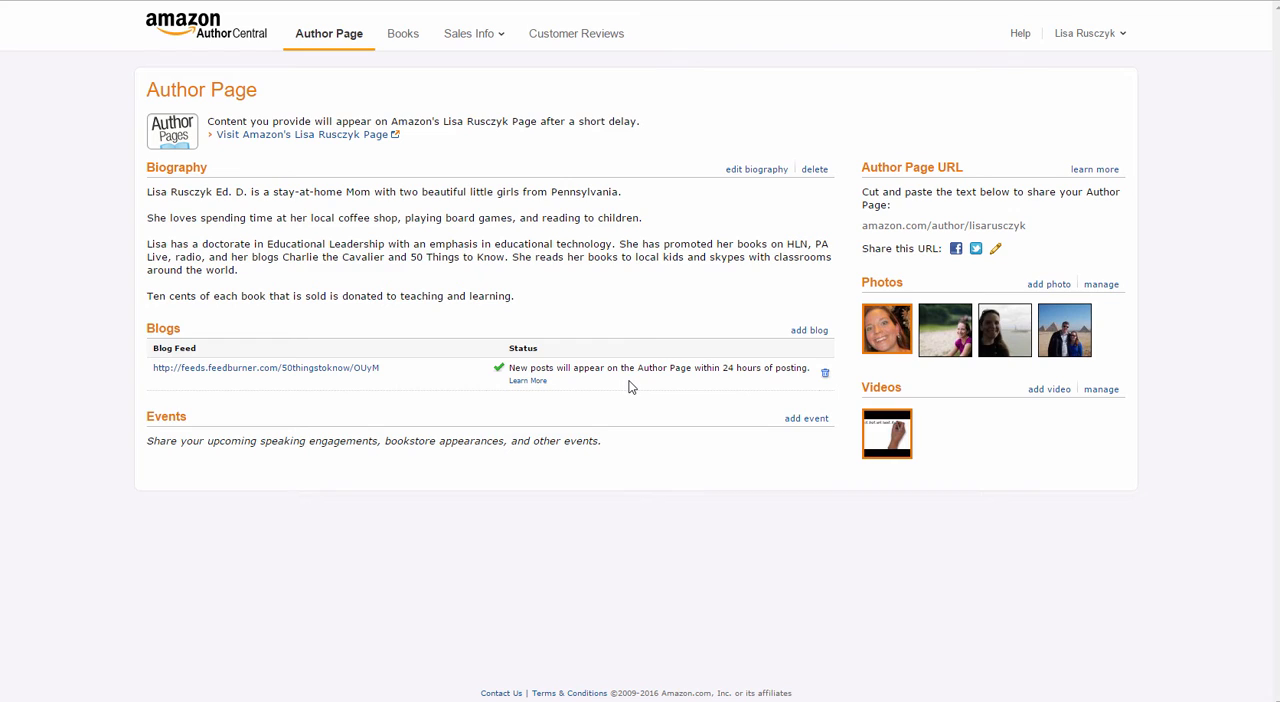
mouse_move(168, 452)
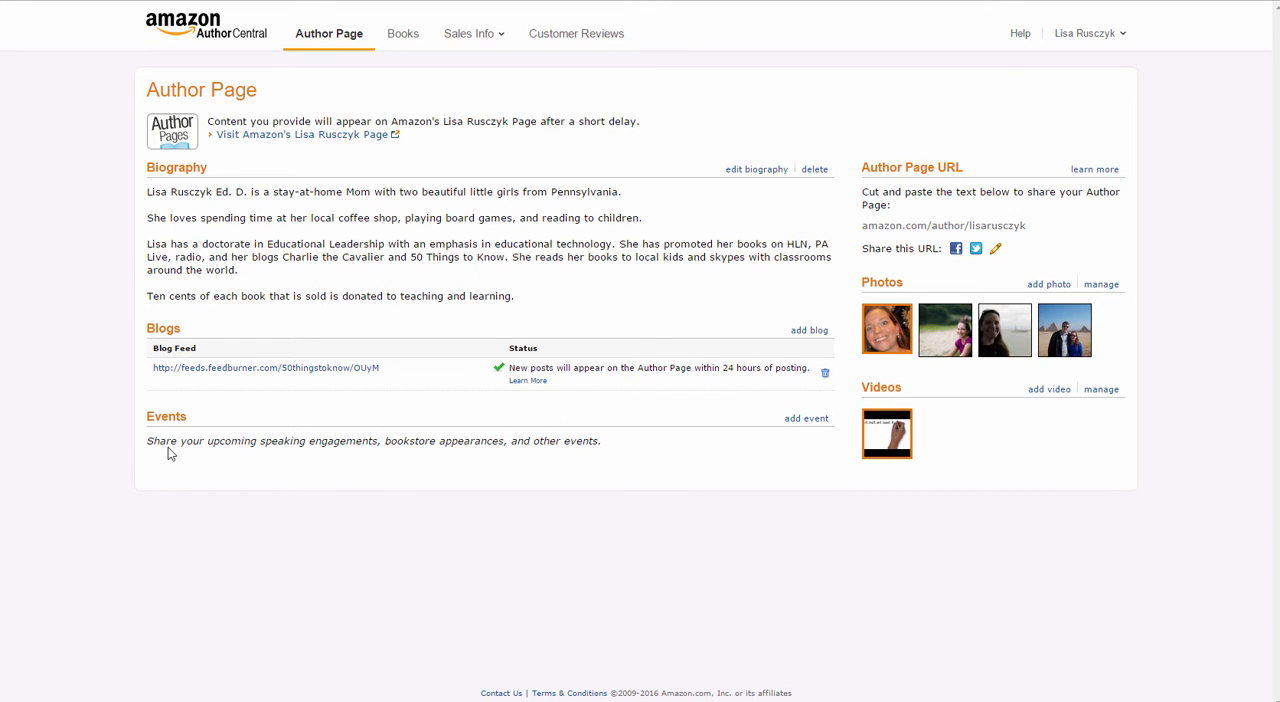
mouse_move(416, 470)
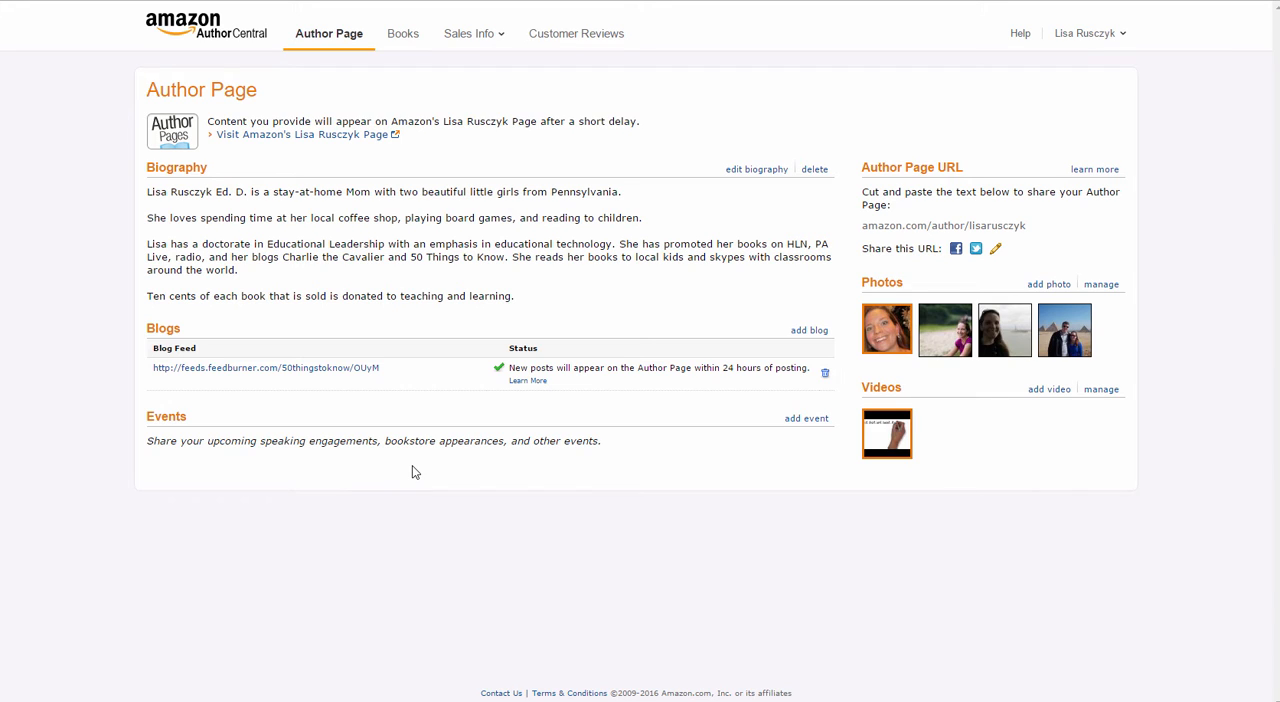
mouse_move(700, 450)
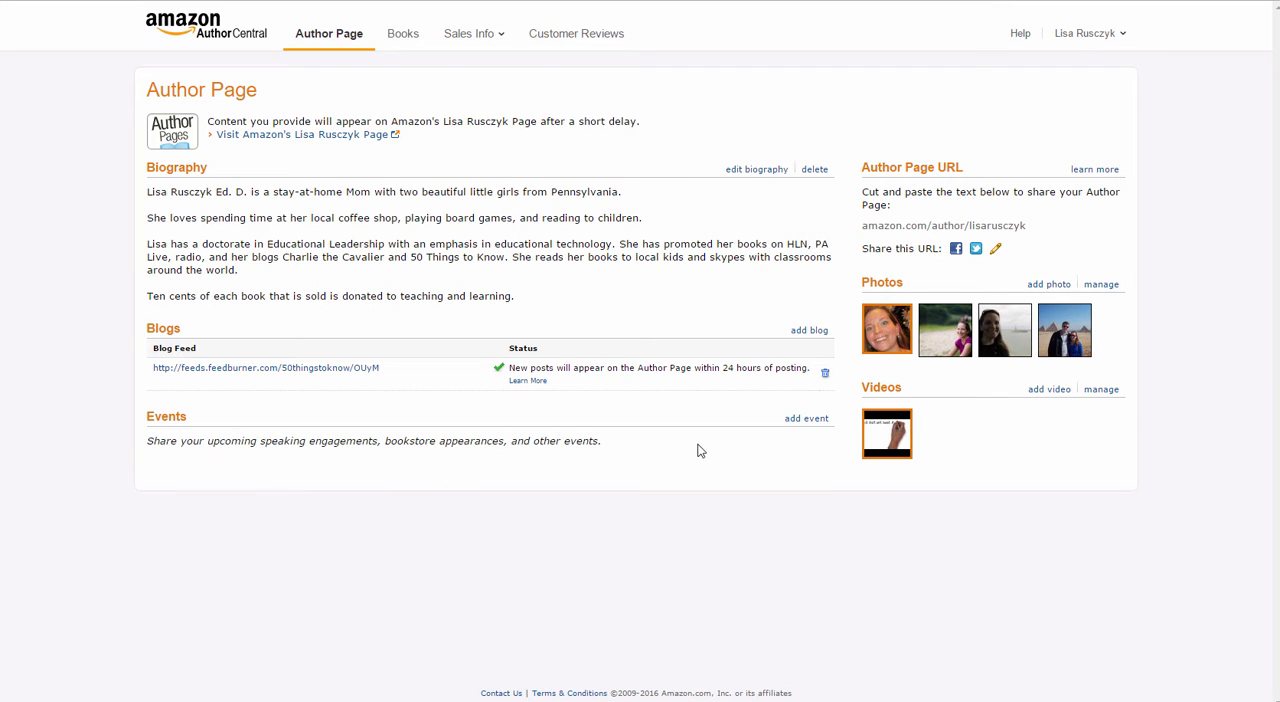
mouse_move(1026, 382)
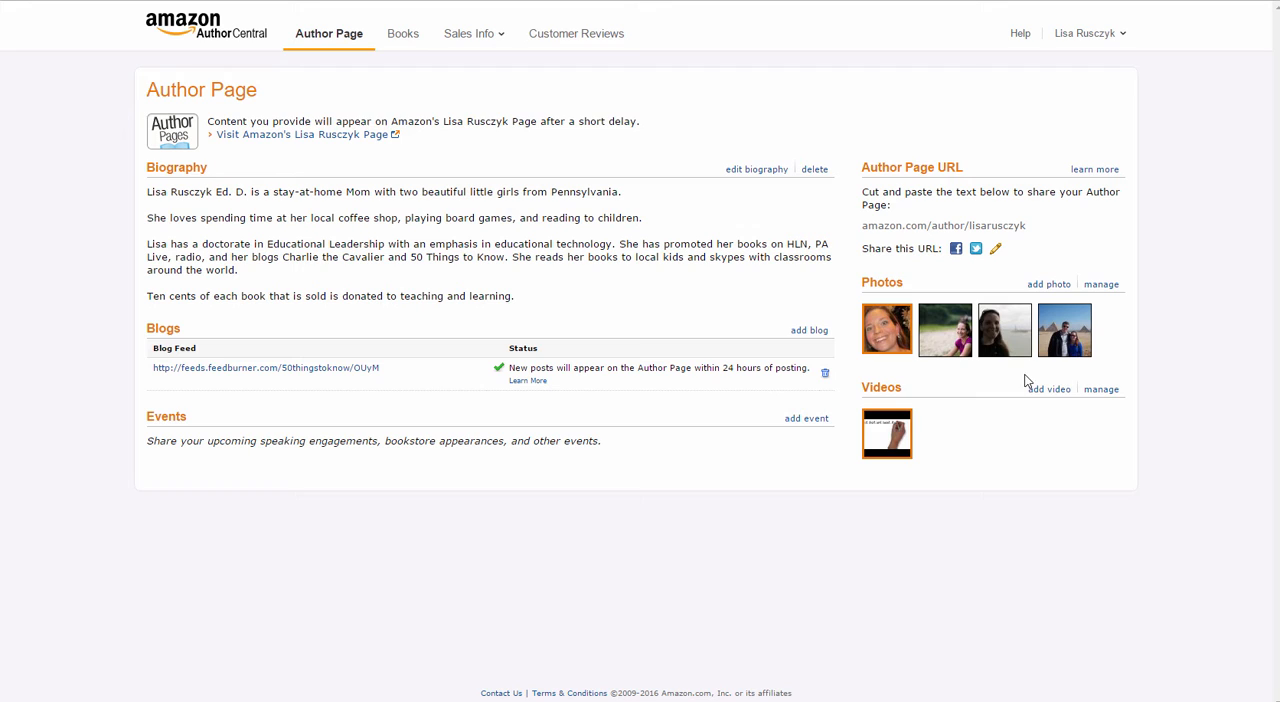
mouse_move(886, 440)
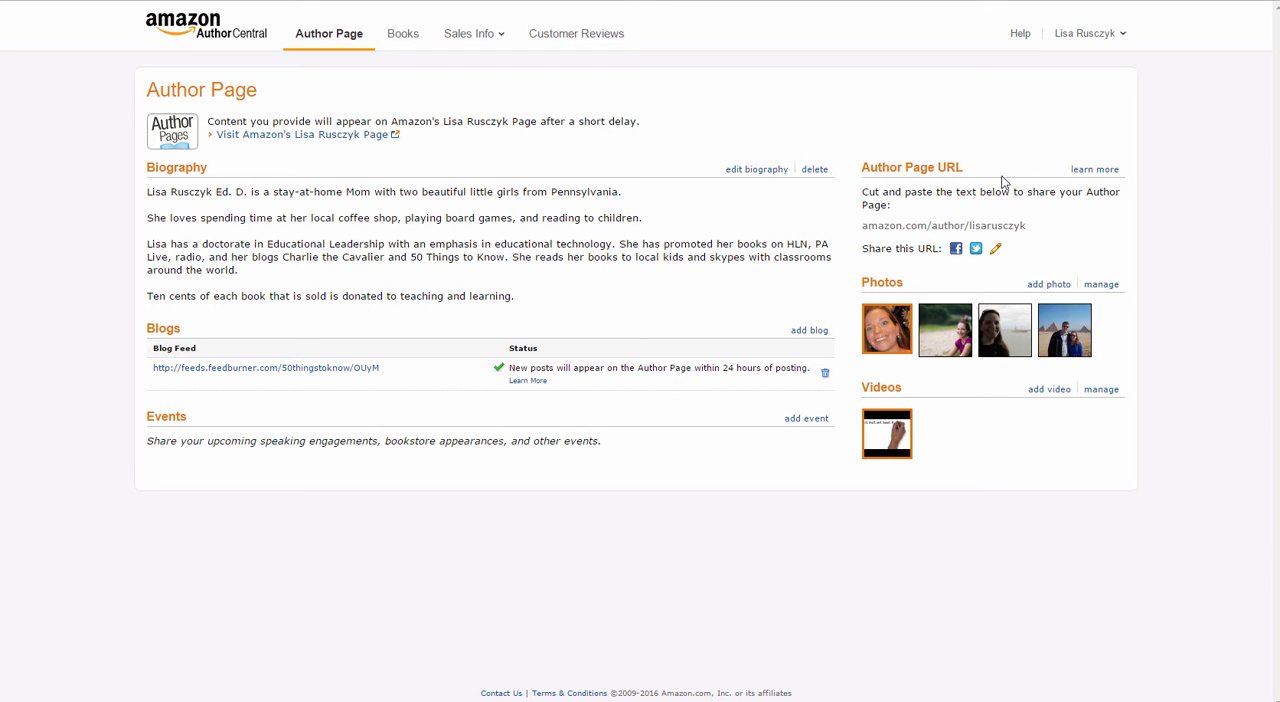
mouse_move(896, 240)
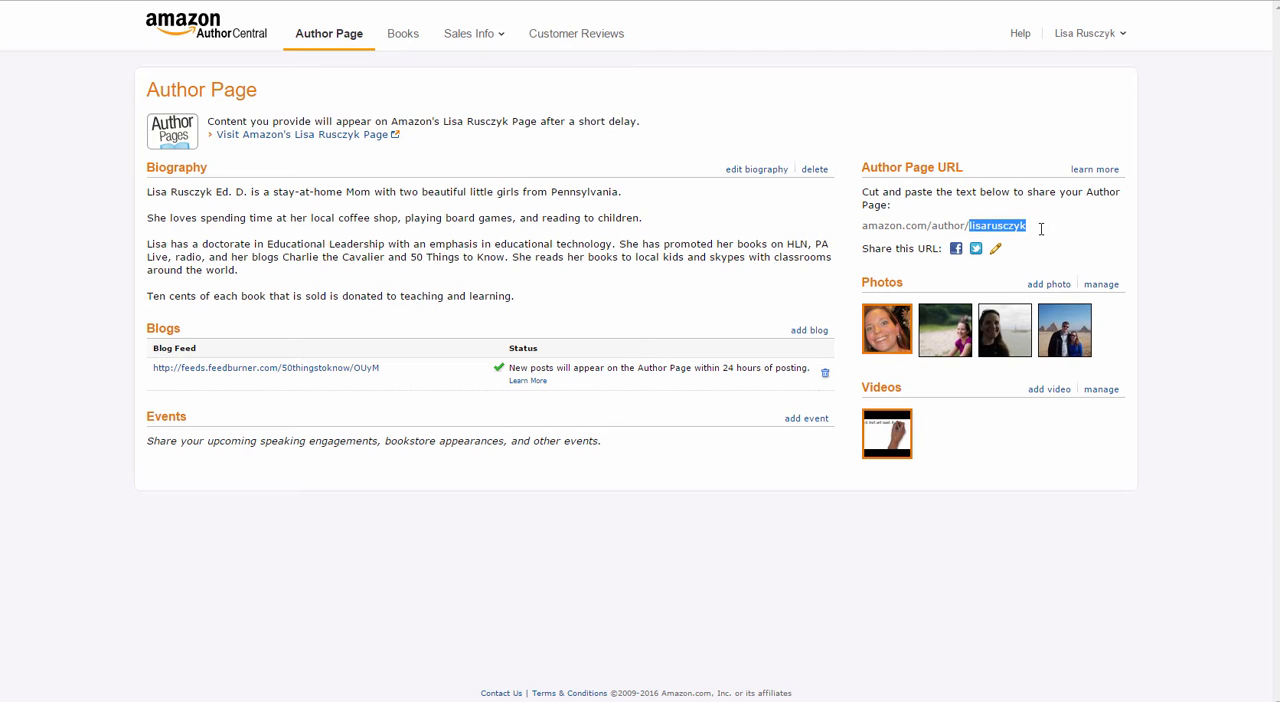
mouse_move(1052, 238)
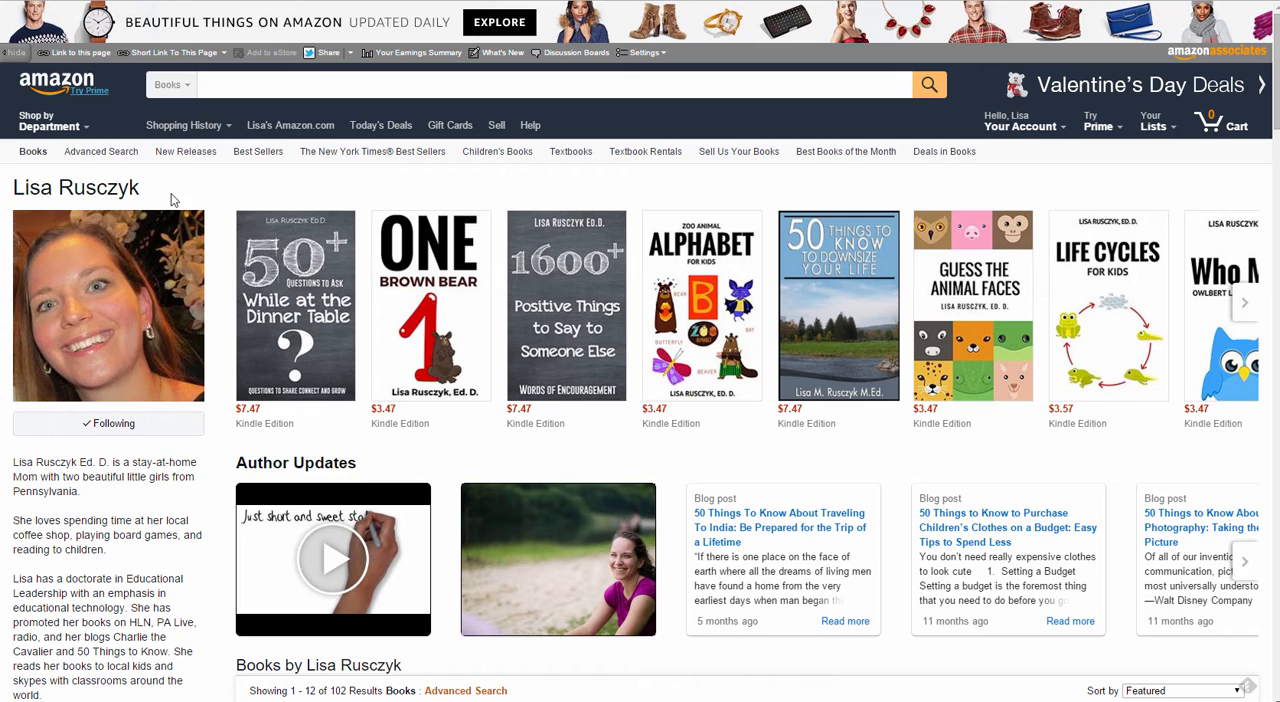
mouse_move(172, 258)
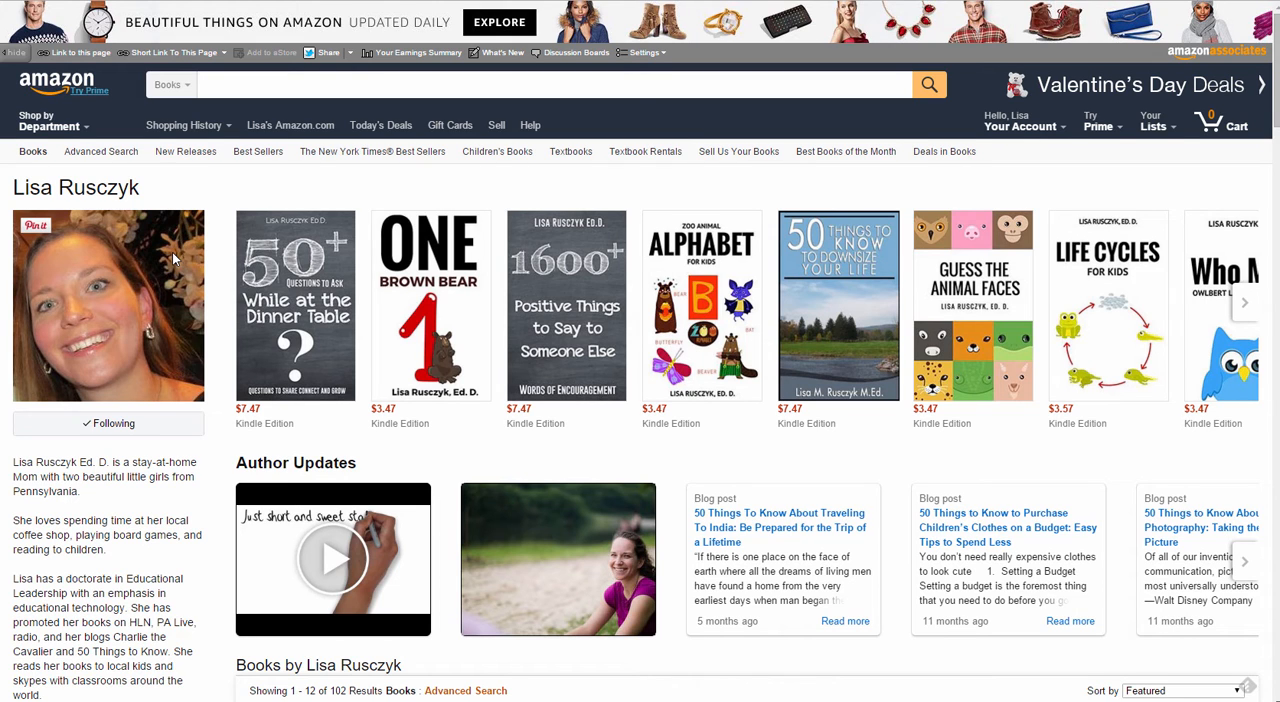
Step: Browse the public Amazon author page through Author Updates and Books, then return to Author Central
scroll(down, 3)
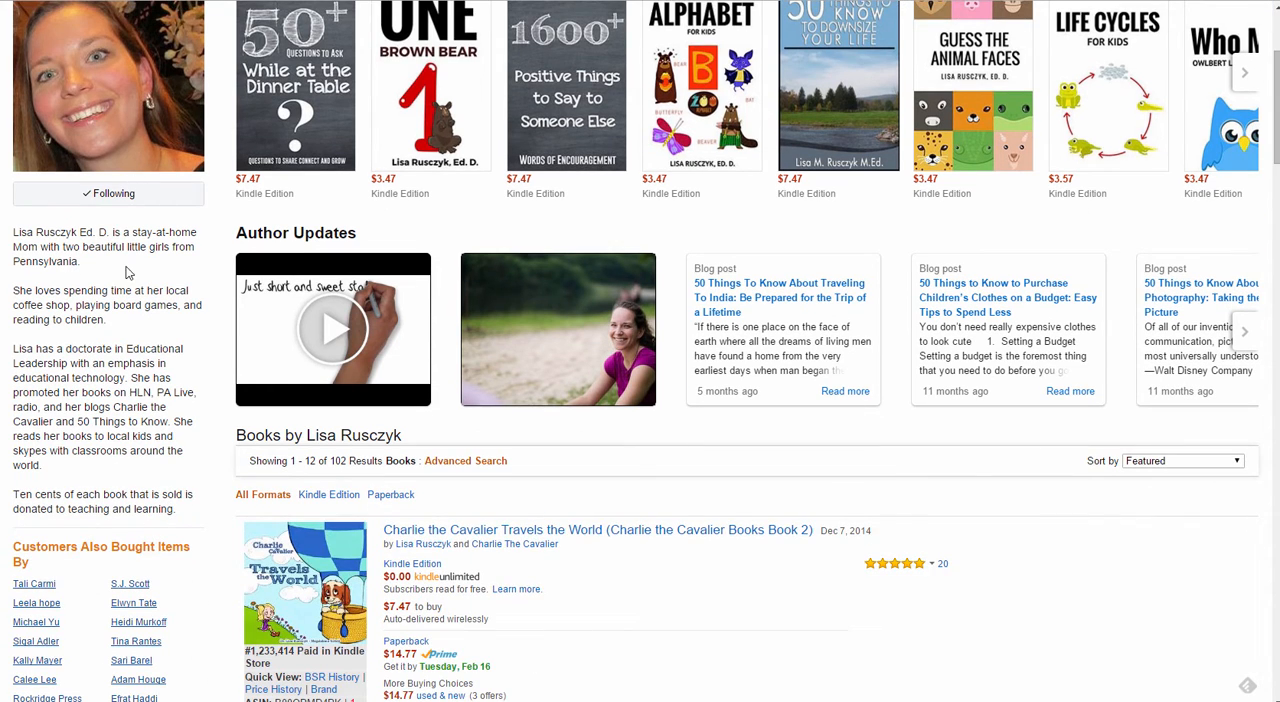
mouse_move(192, 532)
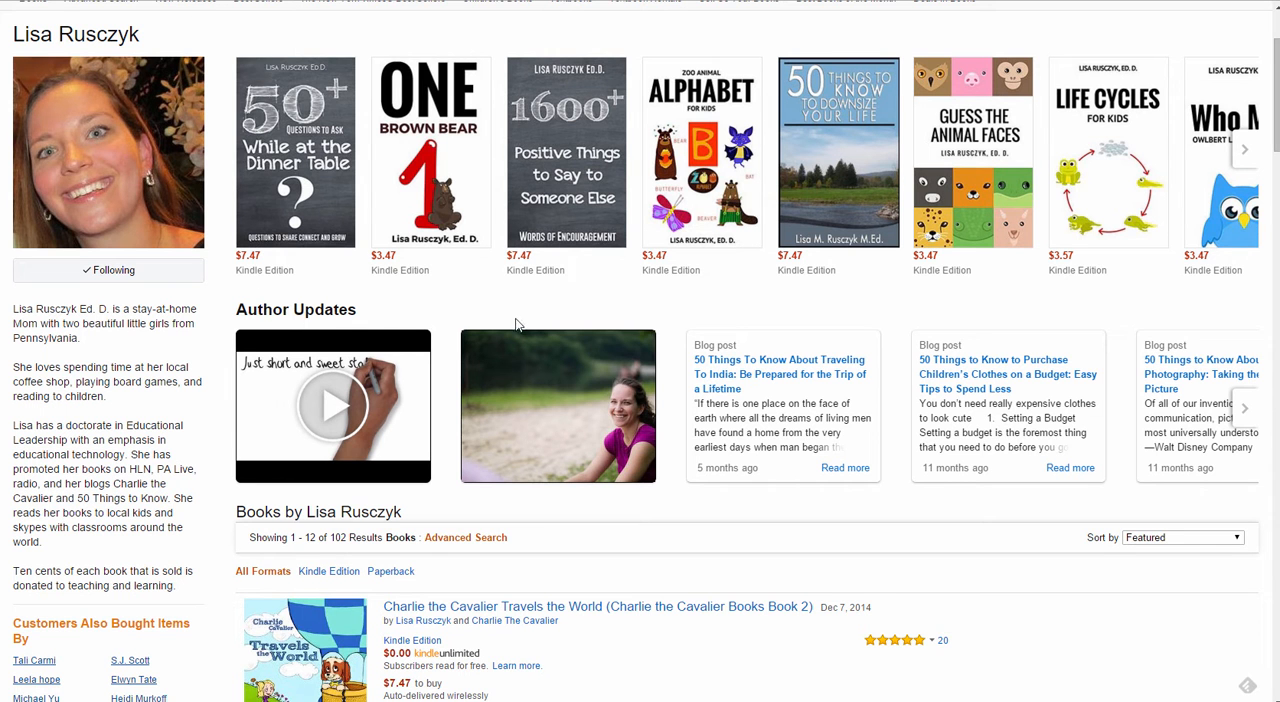
mouse_move(420, 428)
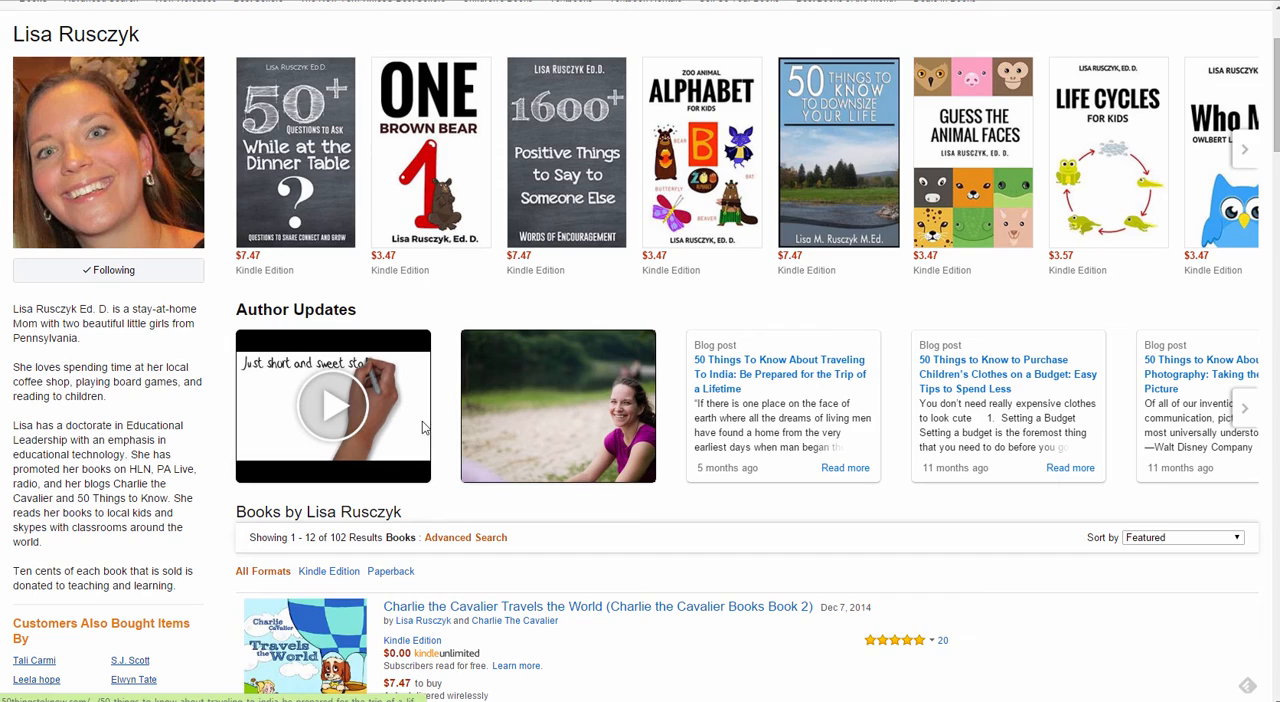
click(332, 406)
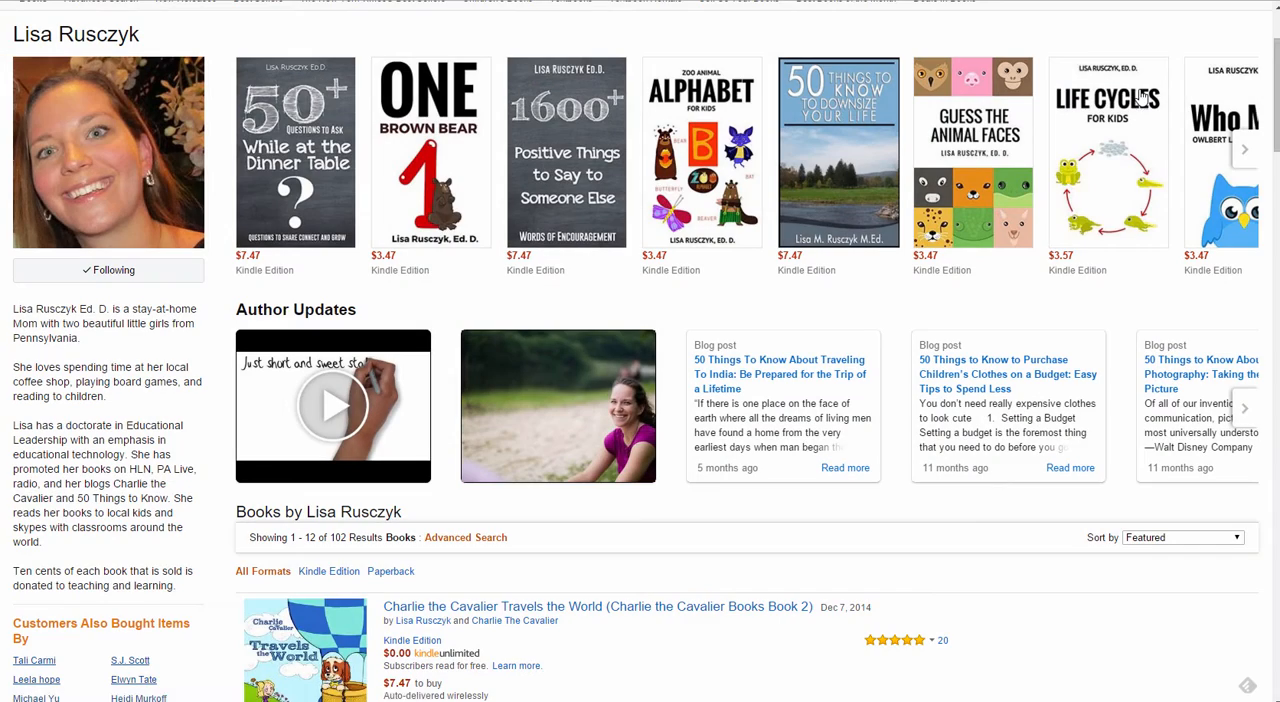
mouse_move(336, 40)
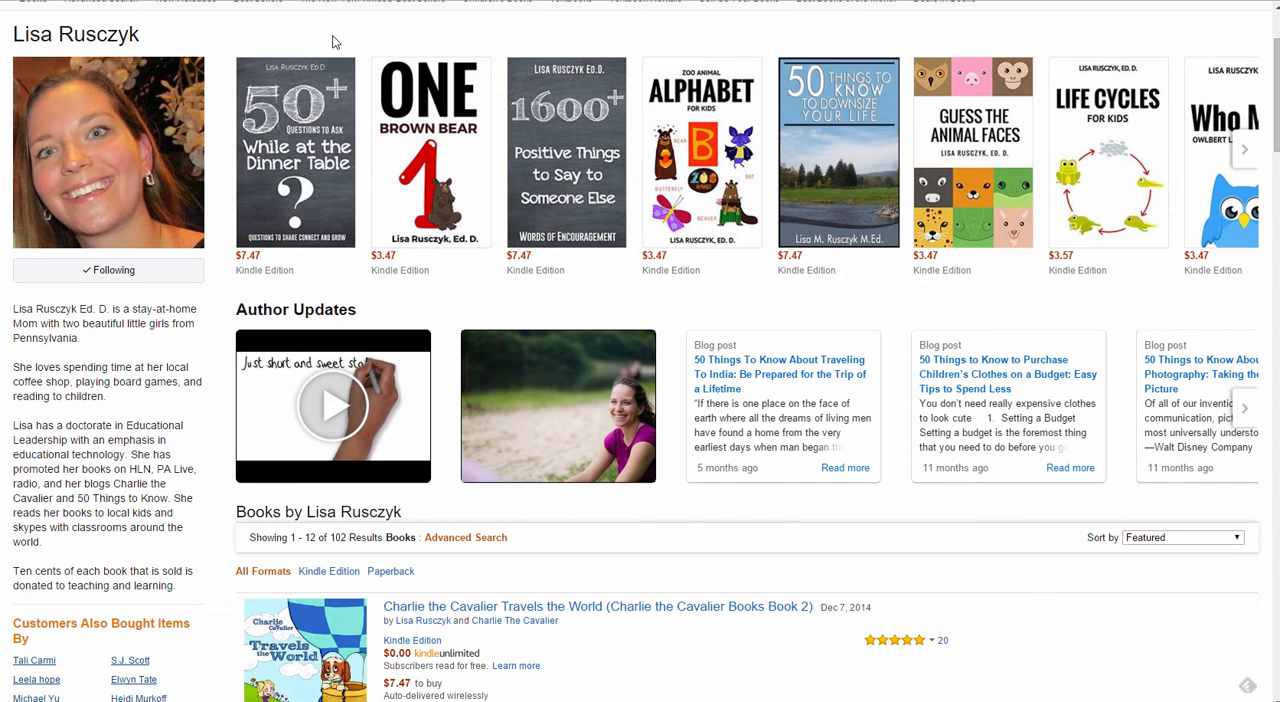
scroll(down, 3)
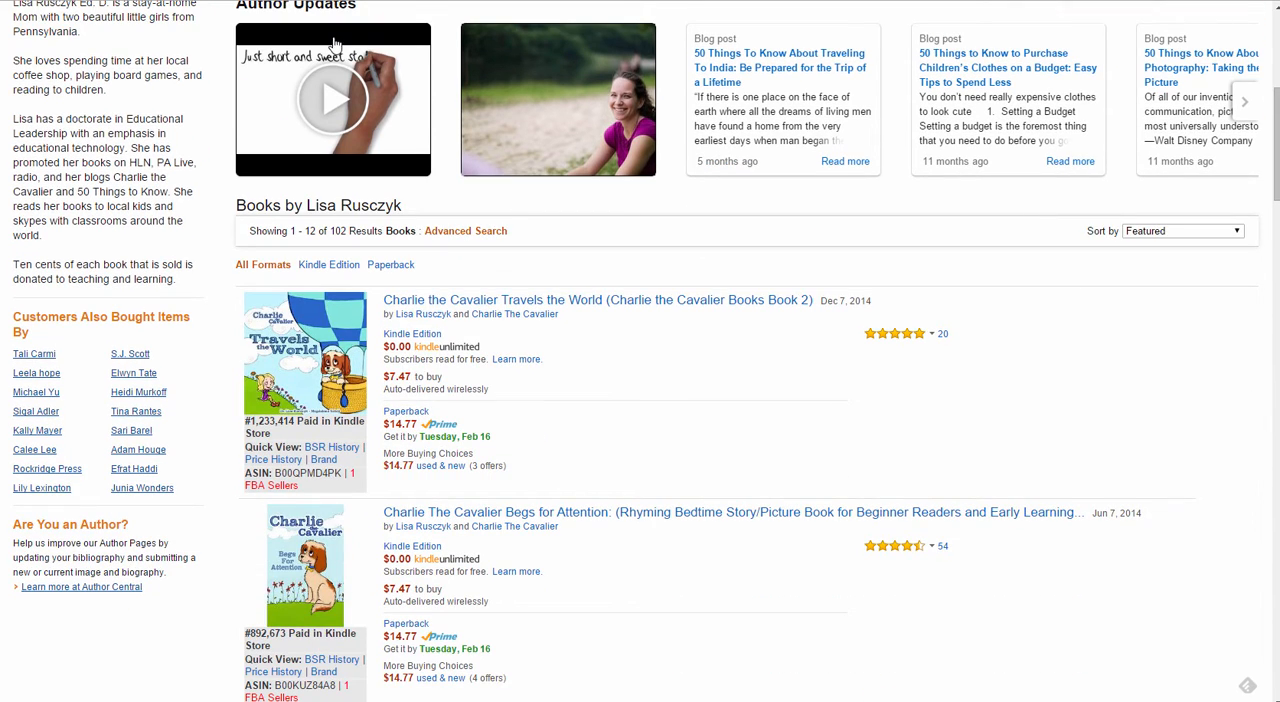
mouse_move(532, 252)
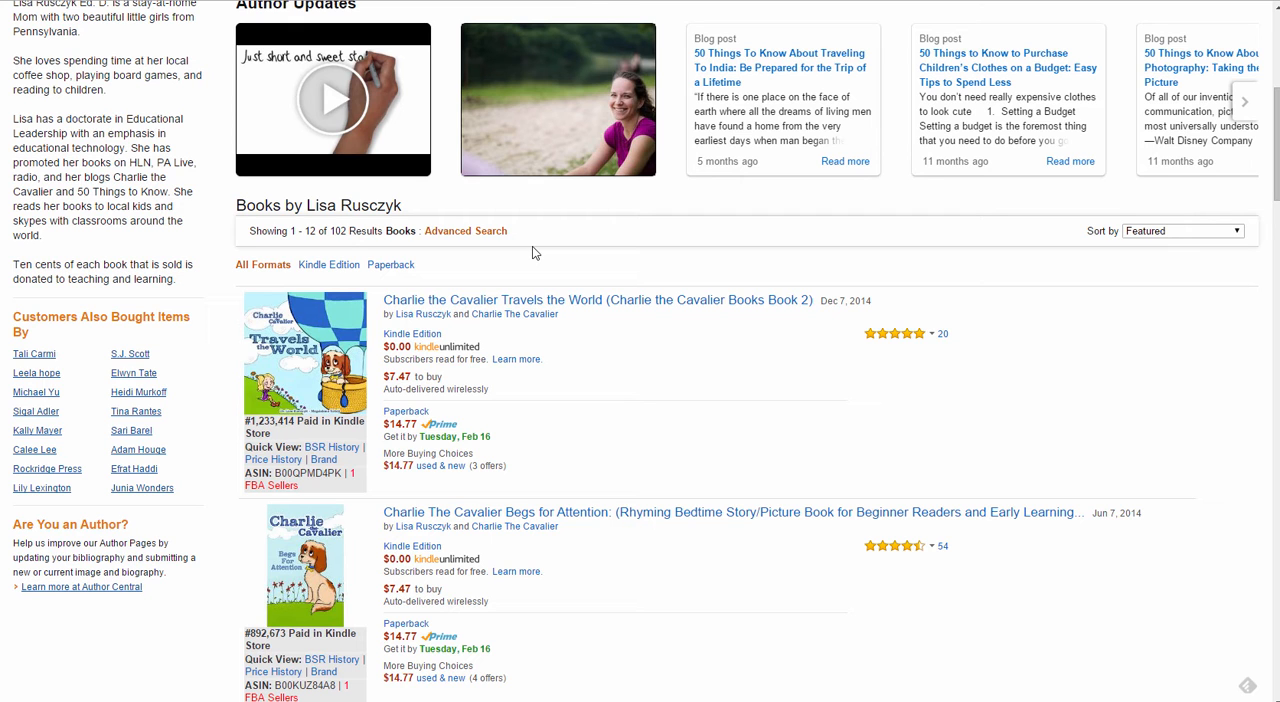
scroll(down, 3)
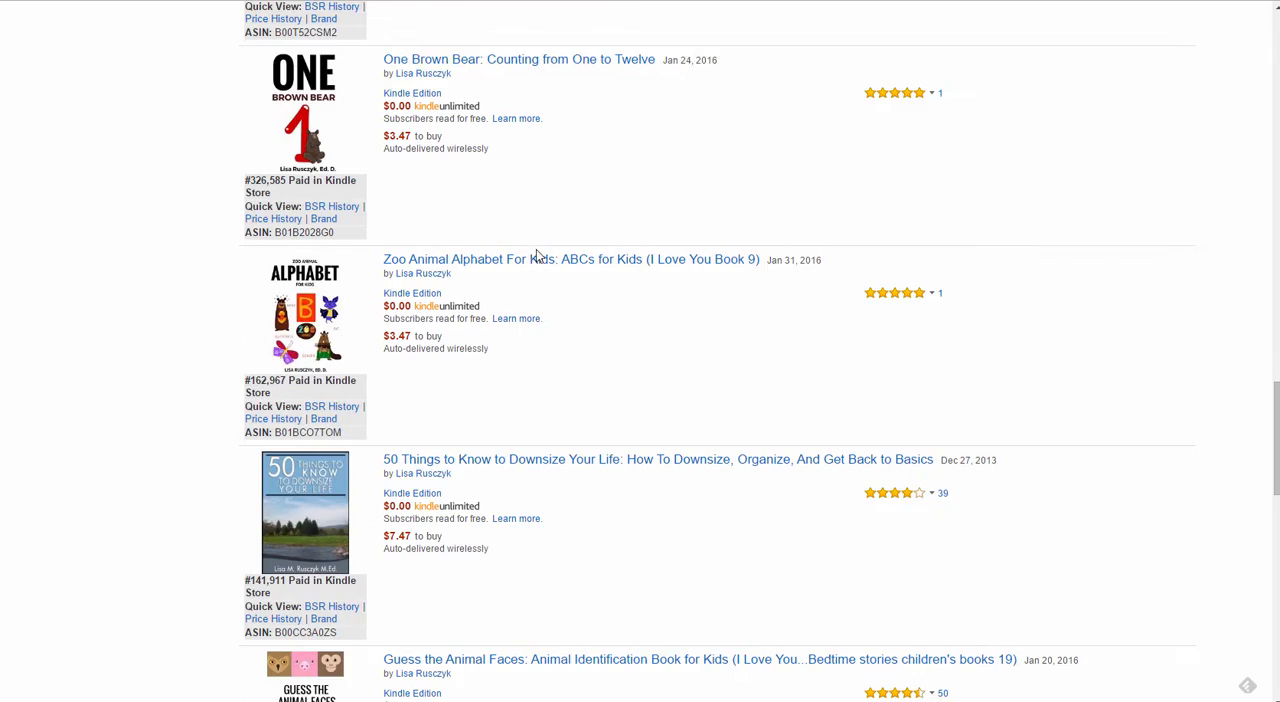
scroll(down, 3)
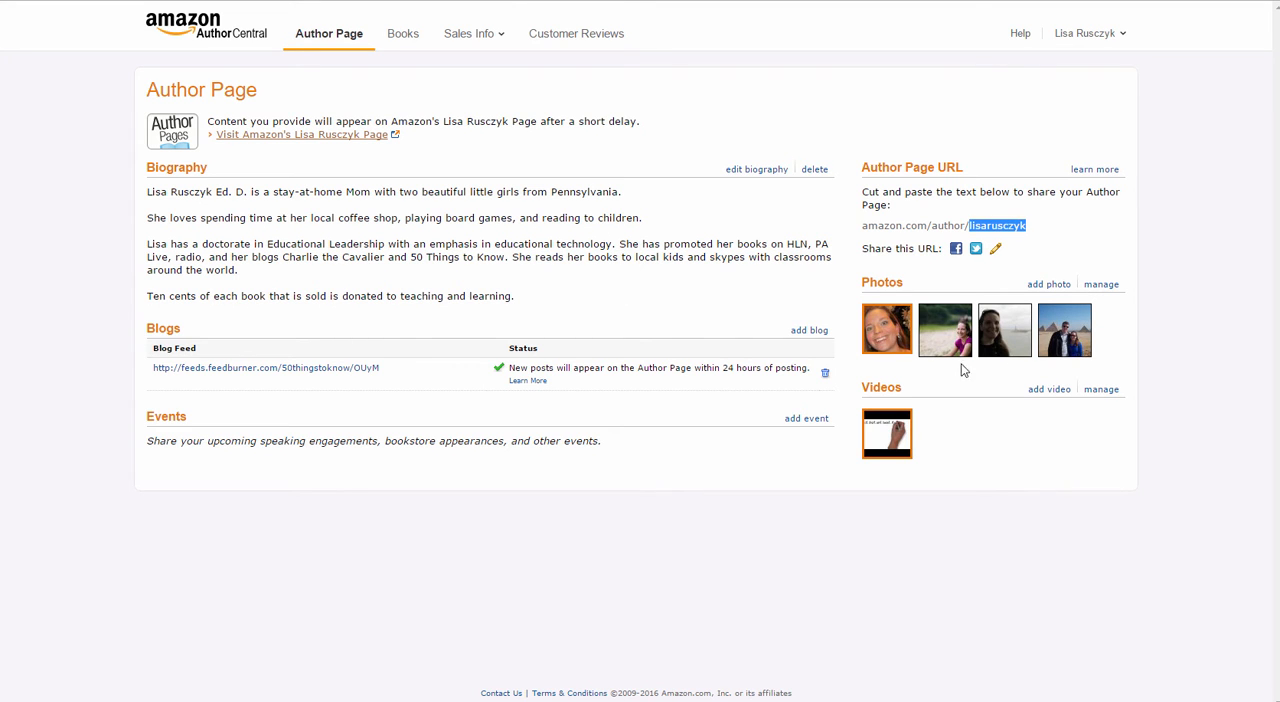
click(1048, 284)
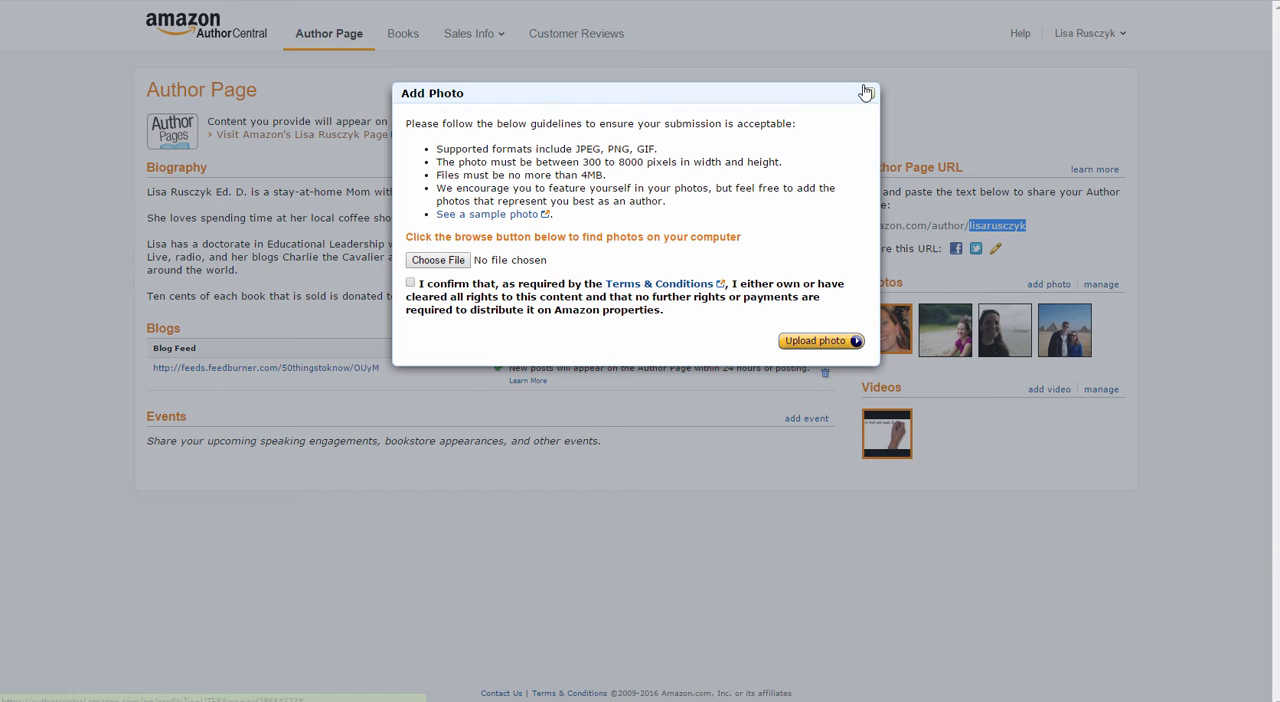
Step: Dismiss the Add Photo dialog so the Author Page with its four photos shows again
click(864, 92)
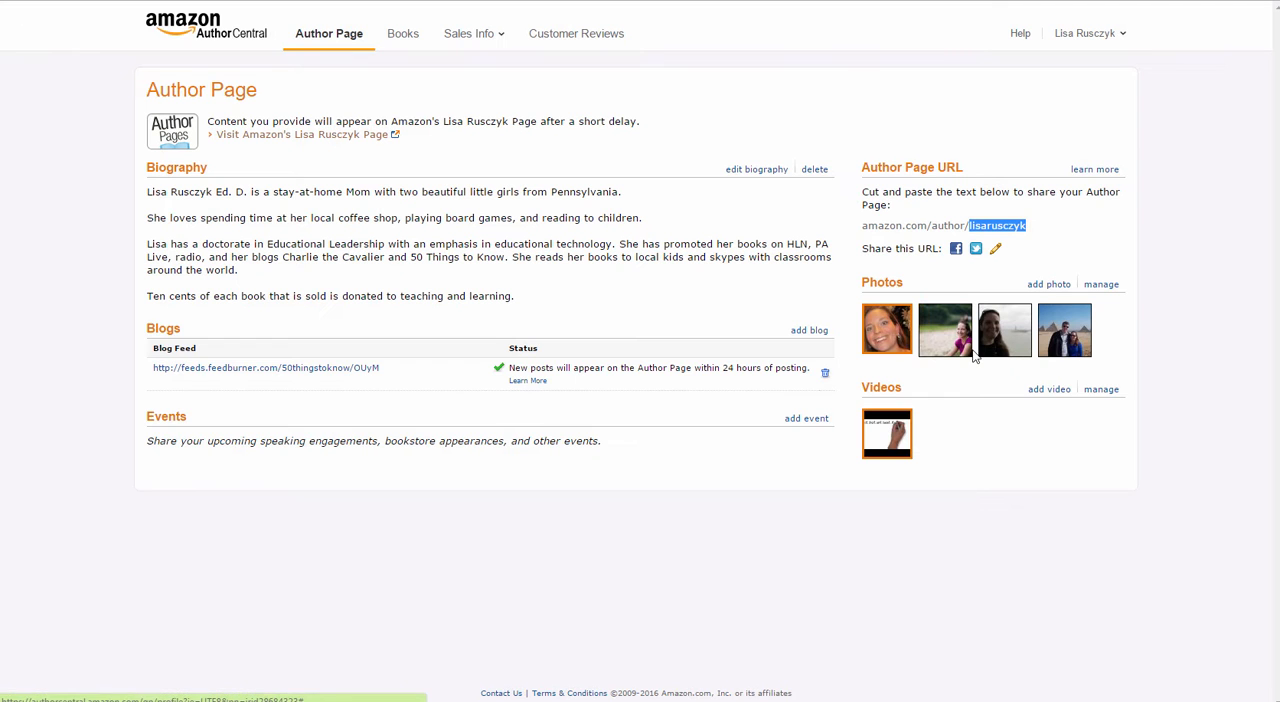
click(1048, 388)
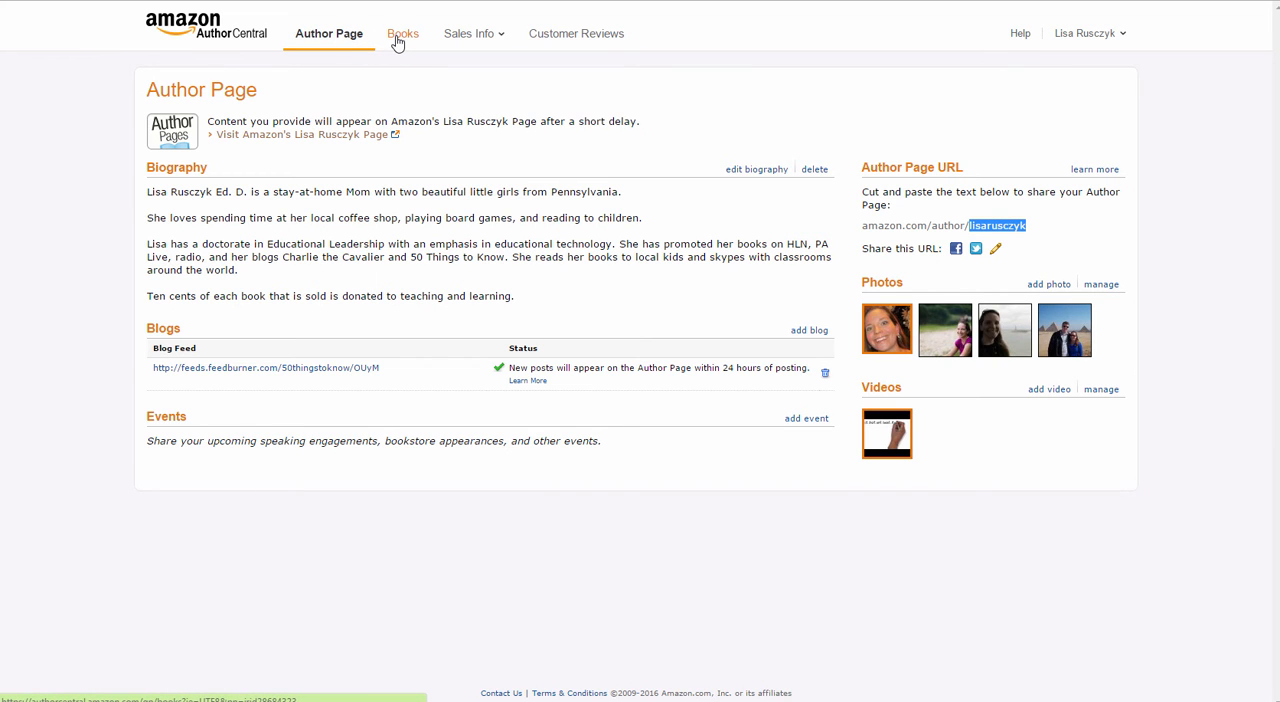
Step: View the Books list of 102 titles and briefly look at the Add more books search
click(402, 32)
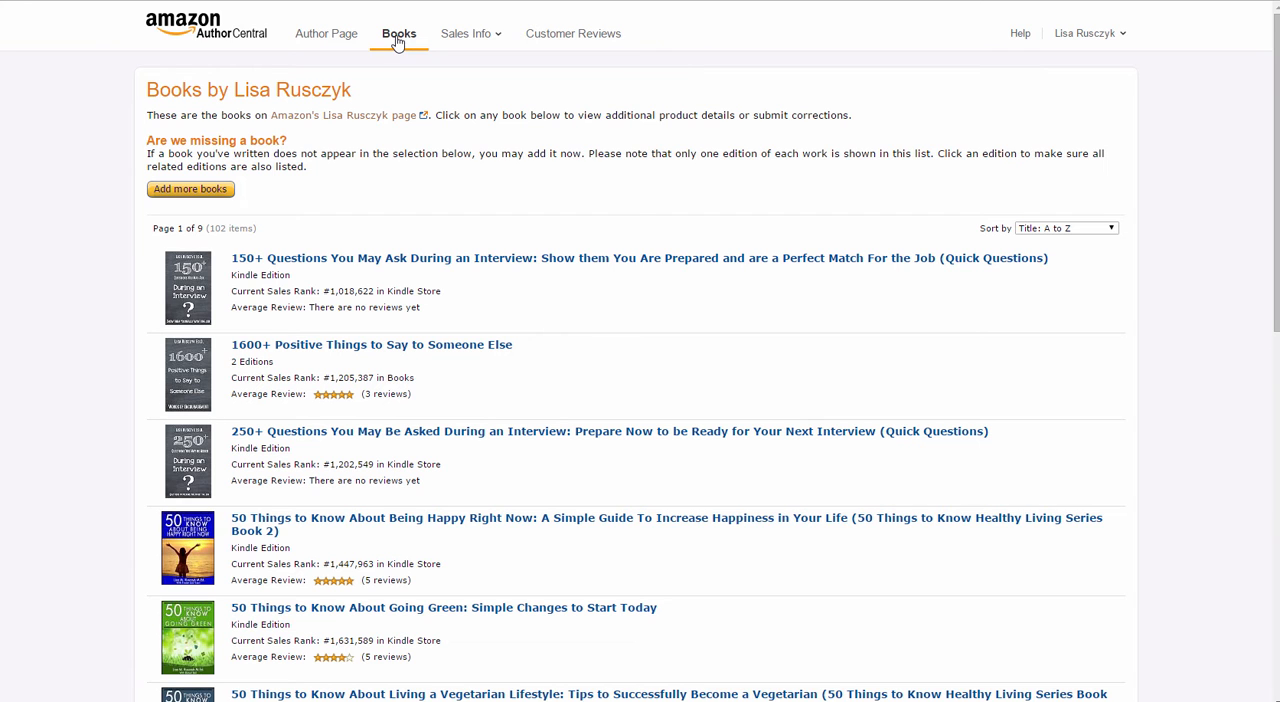
click(190, 188)
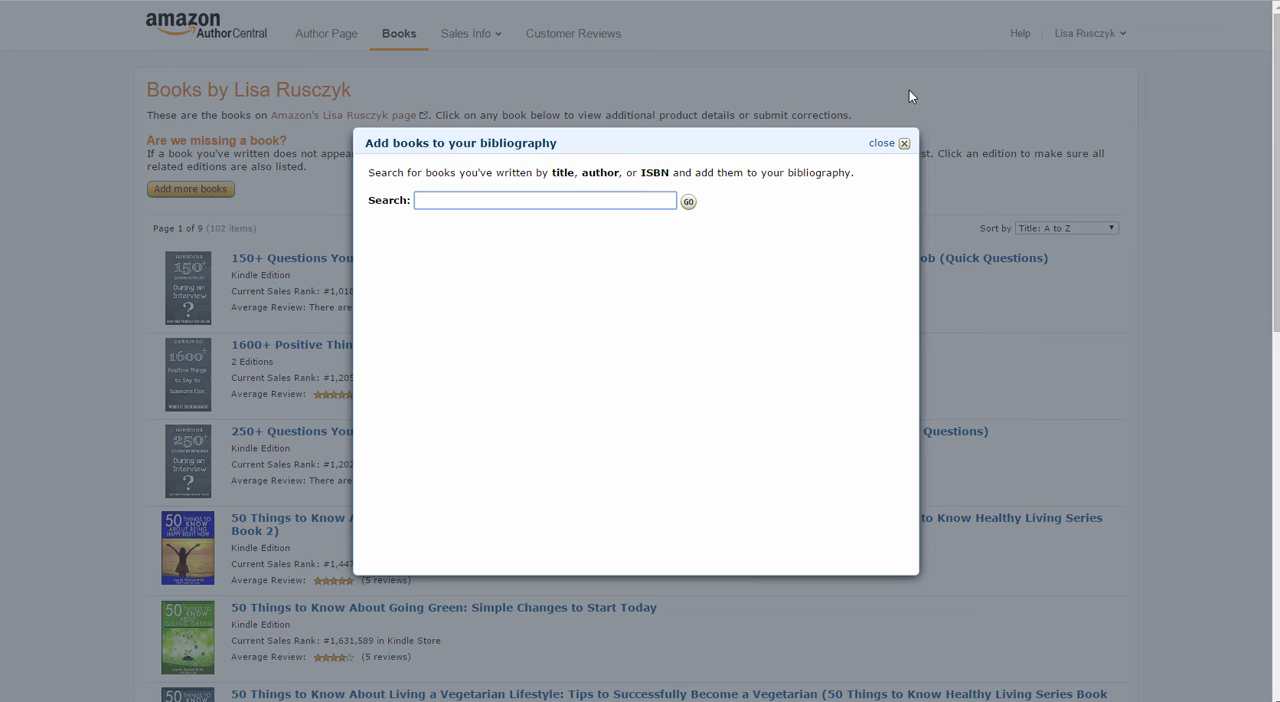
click(904, 142)
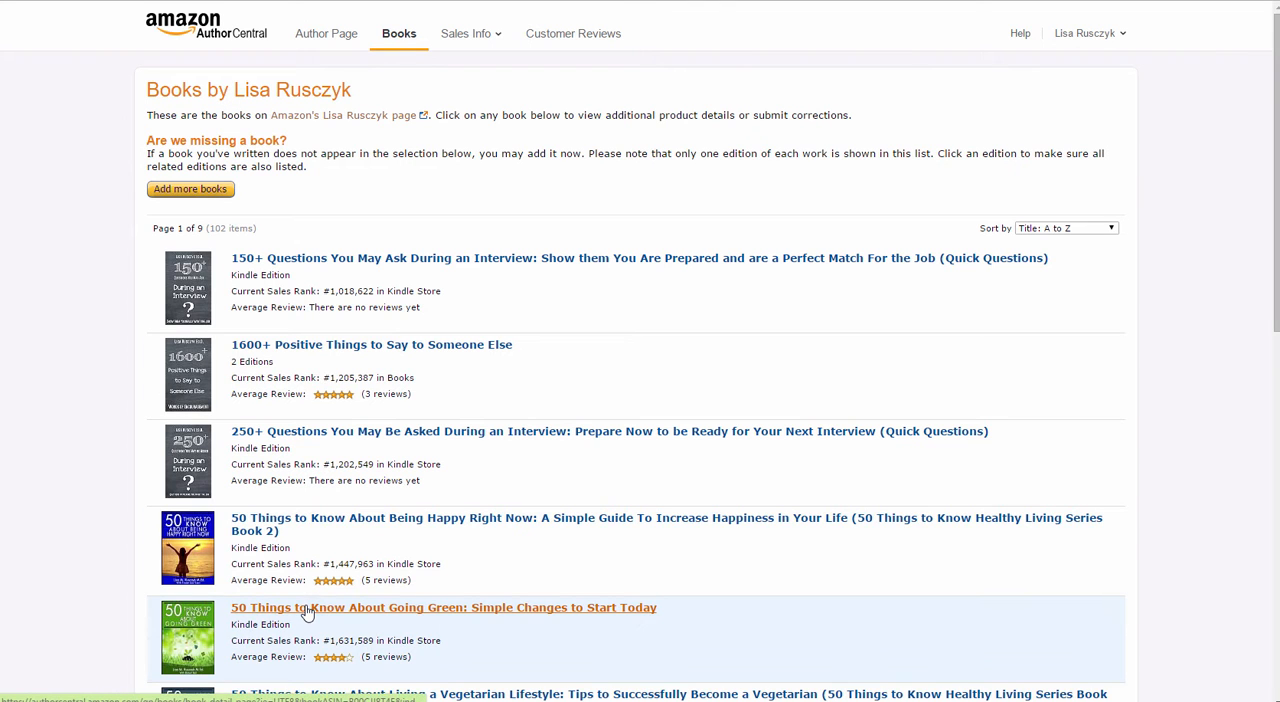
click(466, 32)
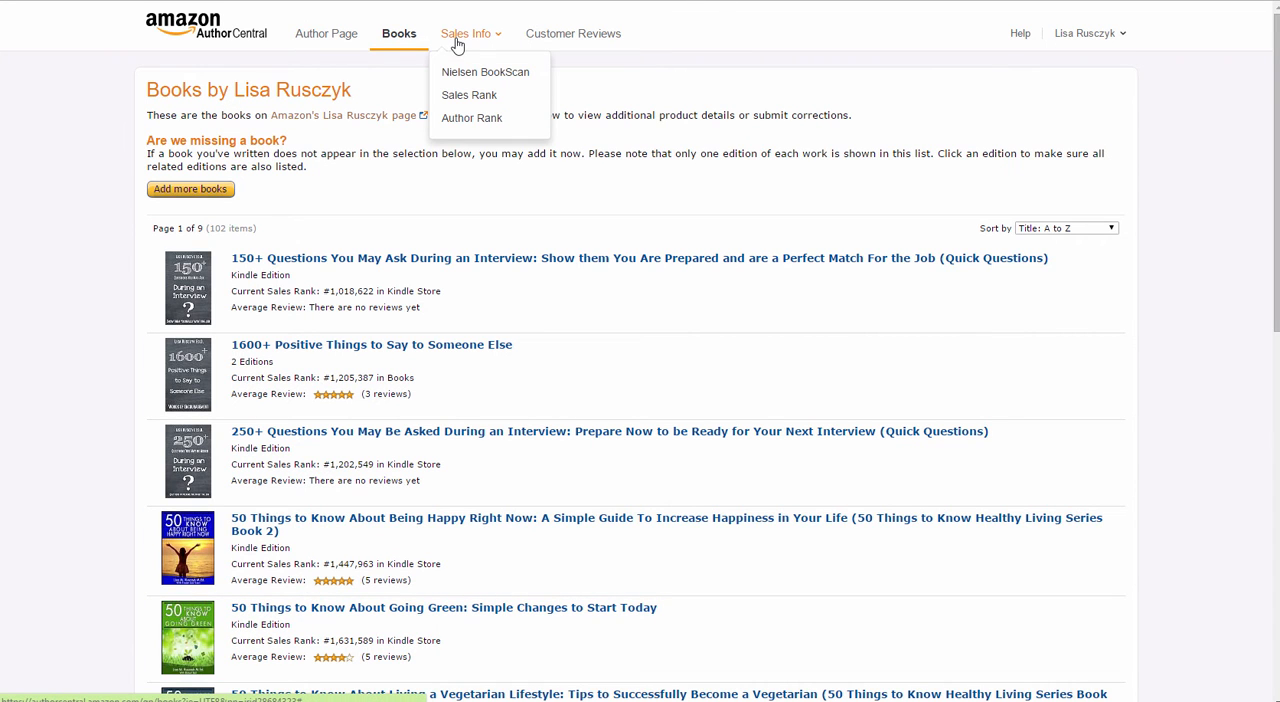
Step: Show the Author Rank chart for all books over the full period, September 2012 to February 2016
click(472, 116)
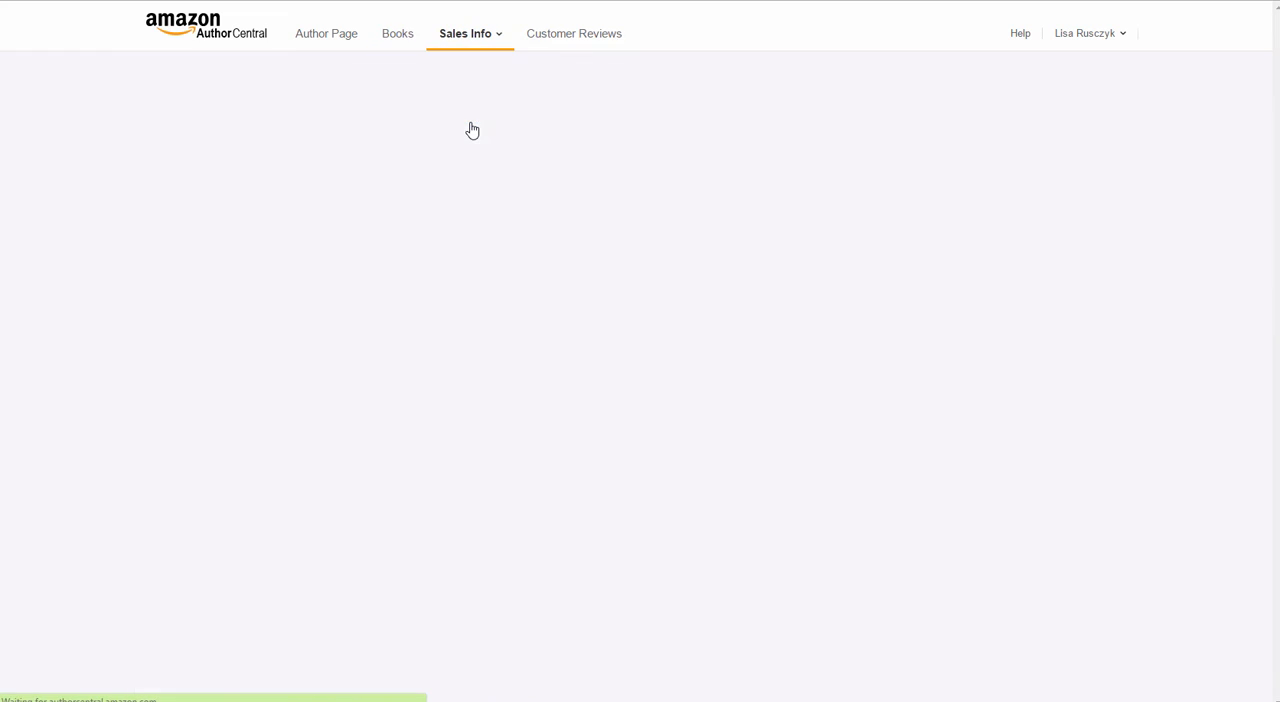
click(464, 32)
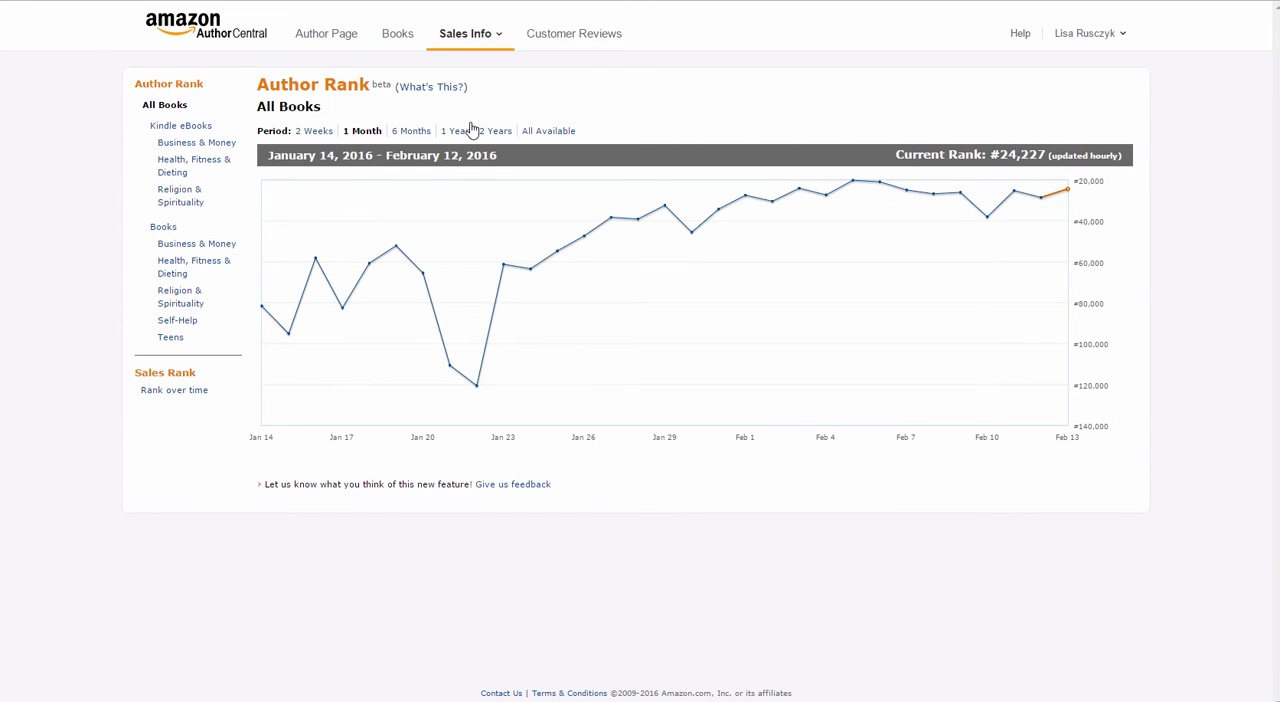
click(548, 130)
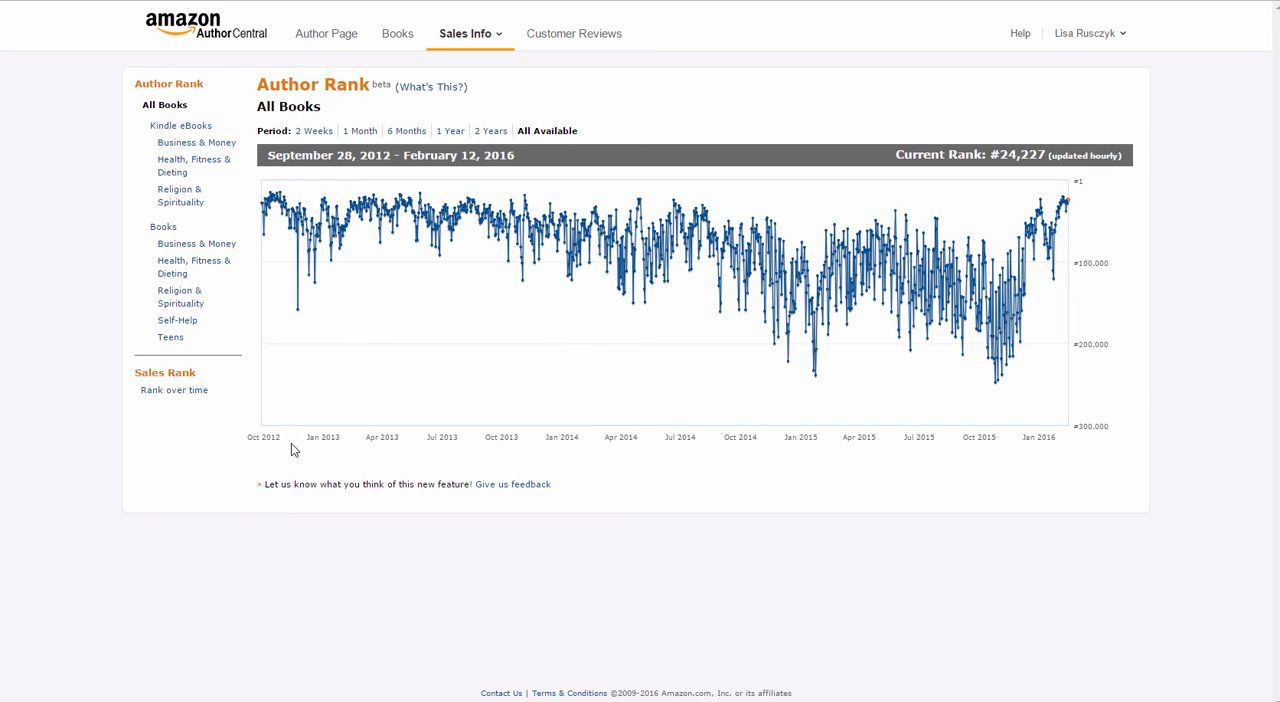
mouse_move(284, 446)
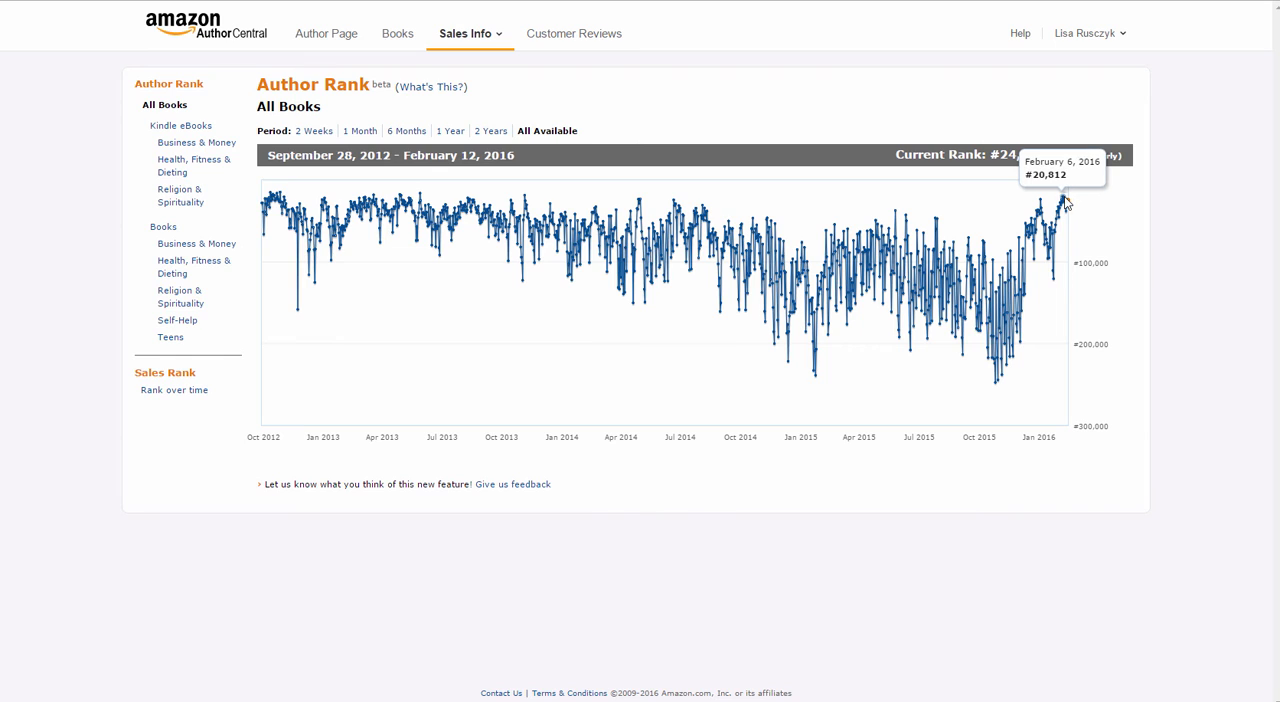
mouse_move(1062, 200)
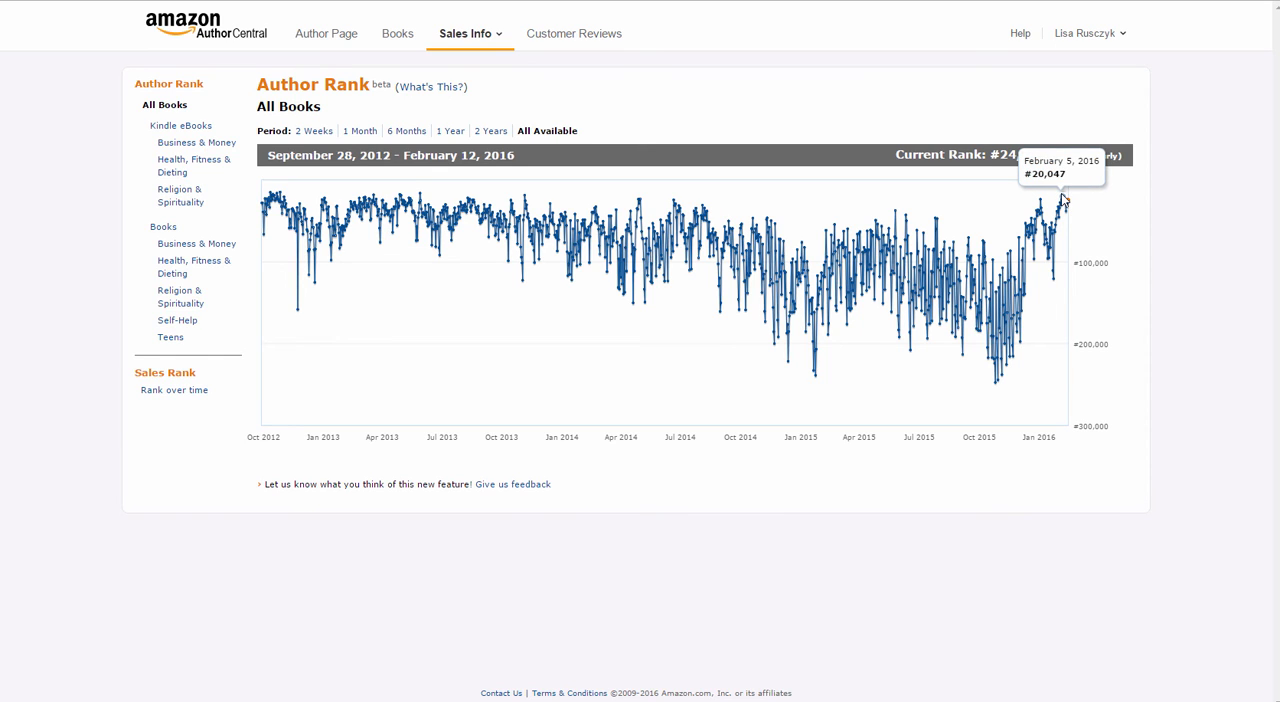
mouse_move(650, 204)
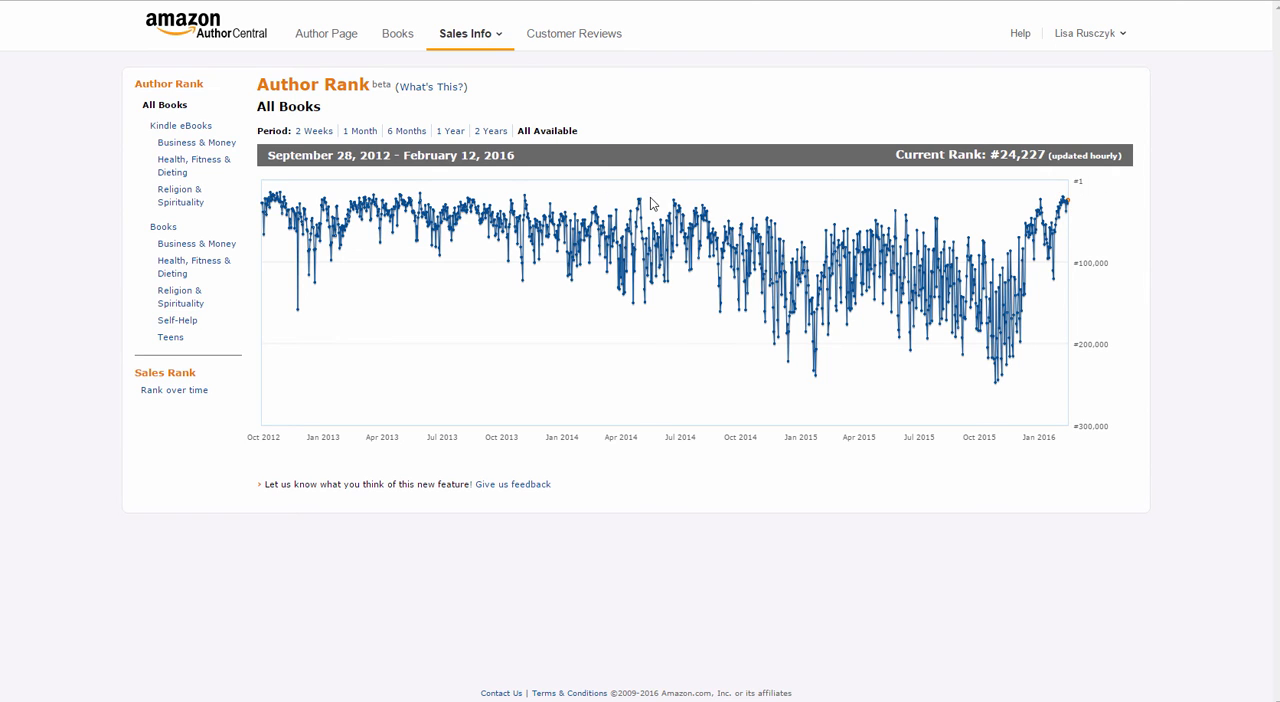
mouse_move(424, 196)
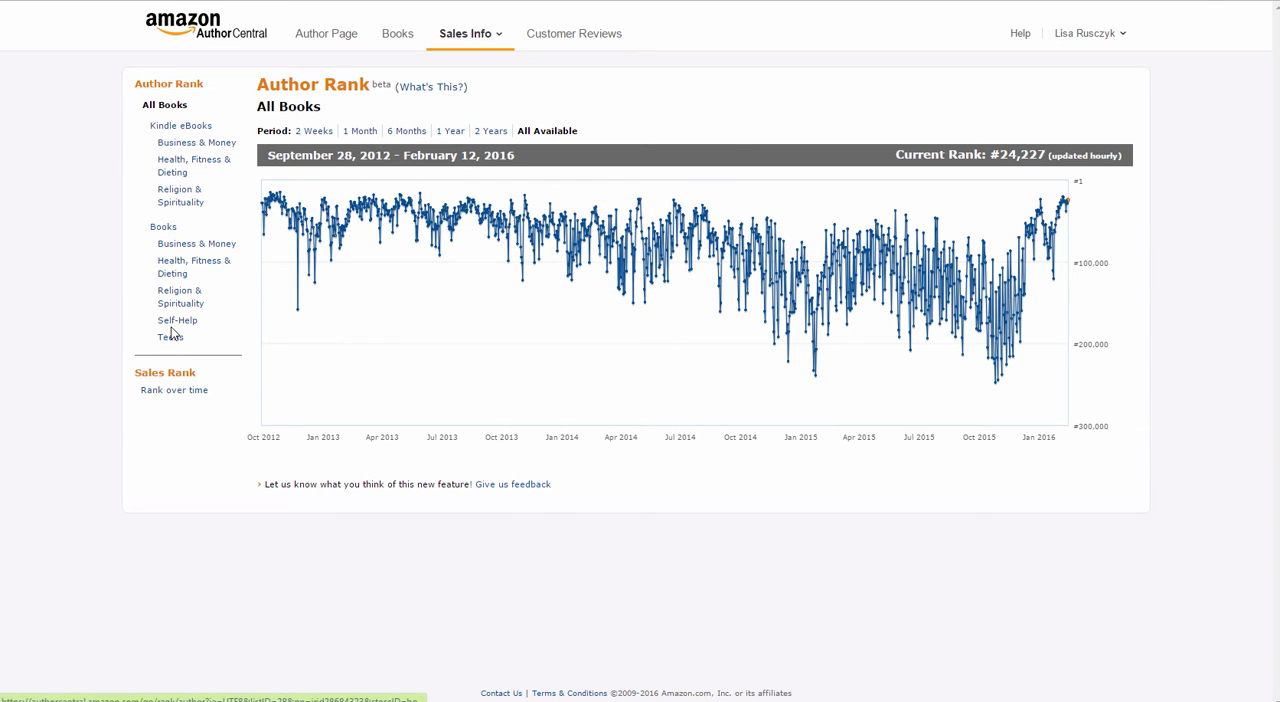
Step: View one-month Author Rank for Self-Help, then Business & Money (#24,962)
click(176, 320)
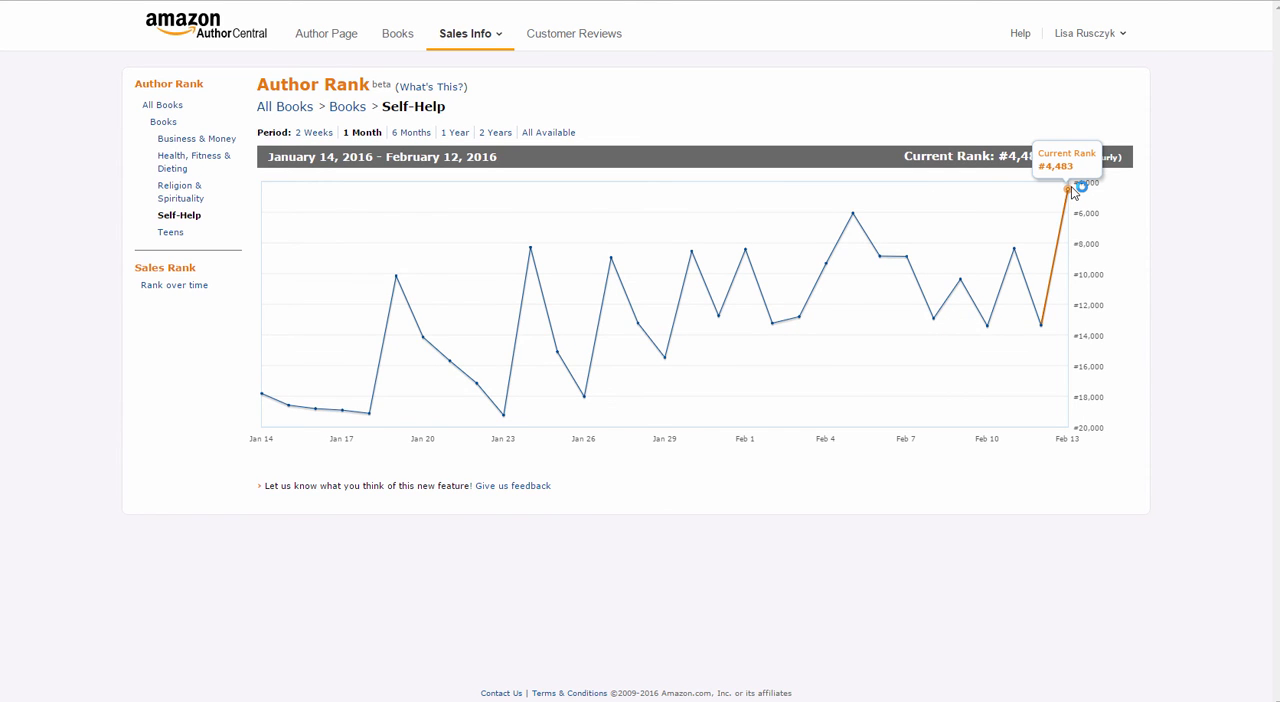
mouse_move(144, 164)
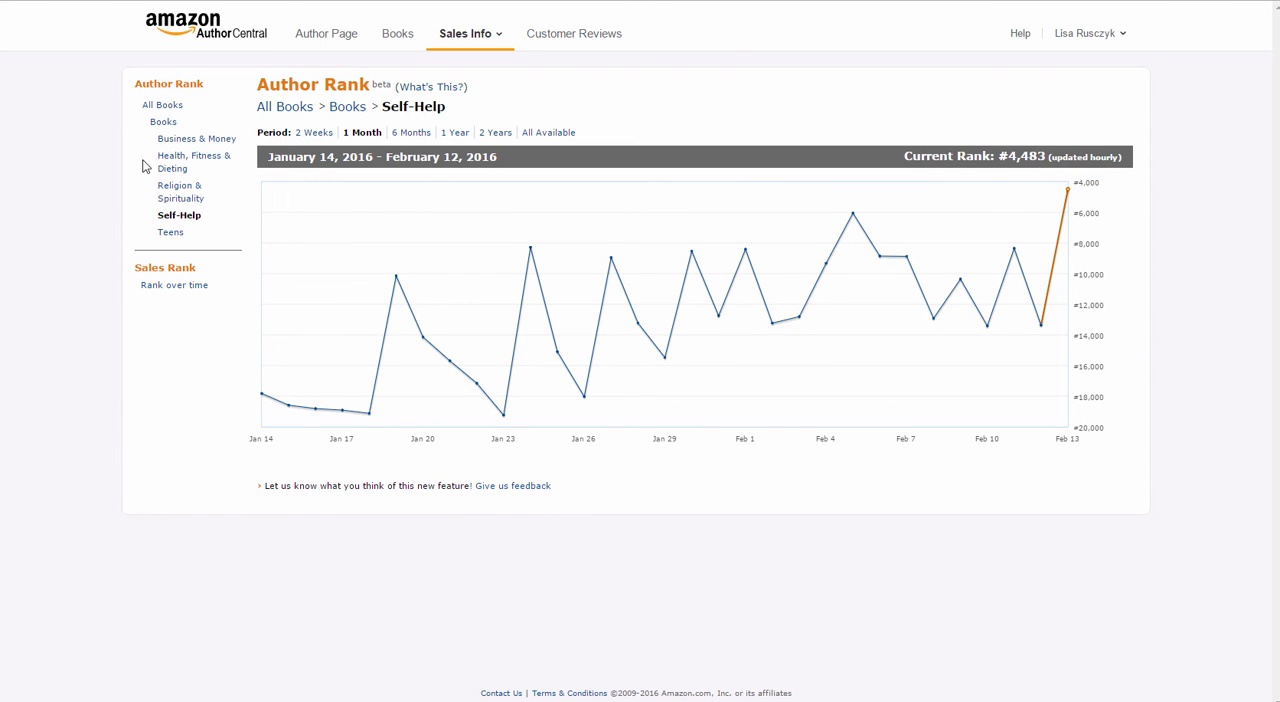
click(196, 138)
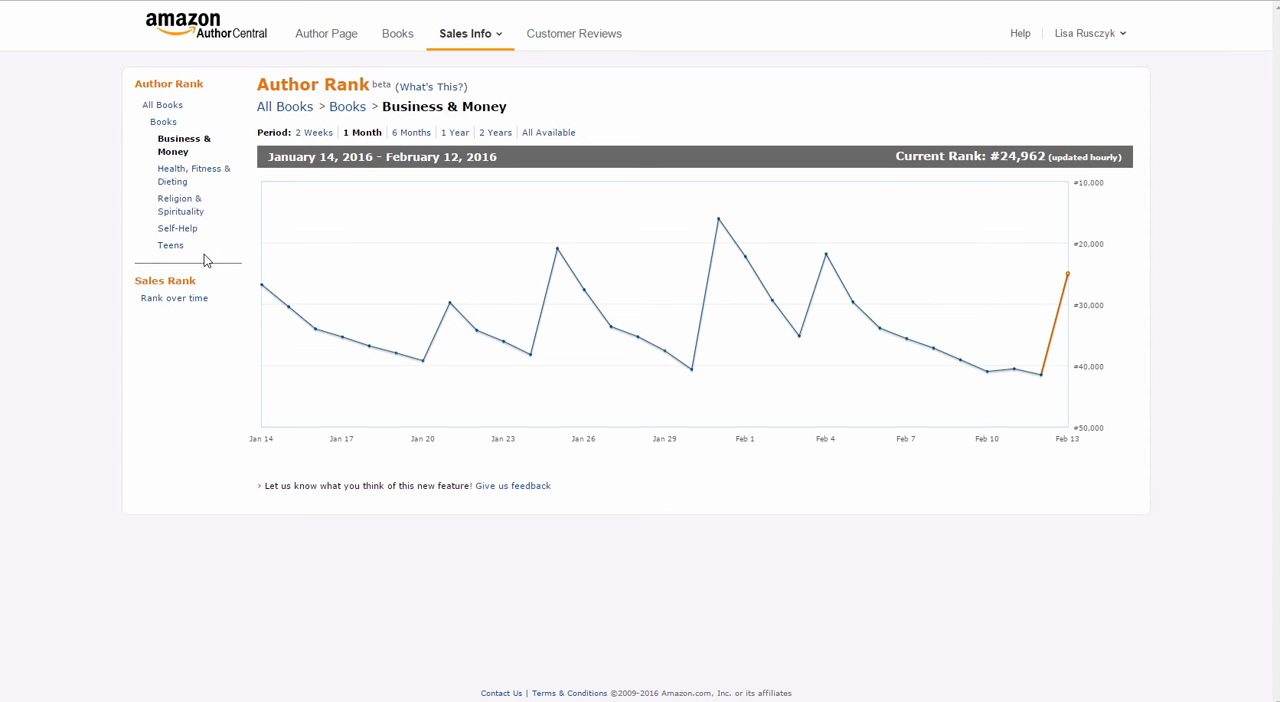
mouse_move(1066, 276)
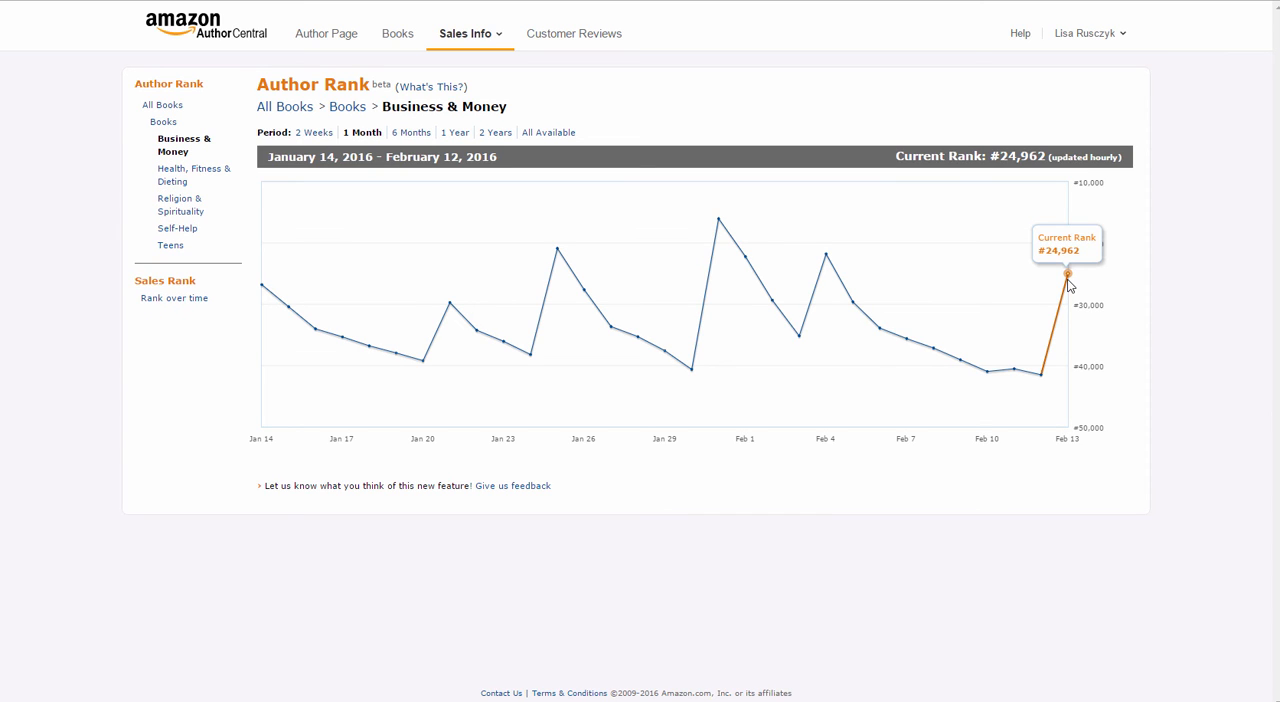
mouse_move(564, 92)
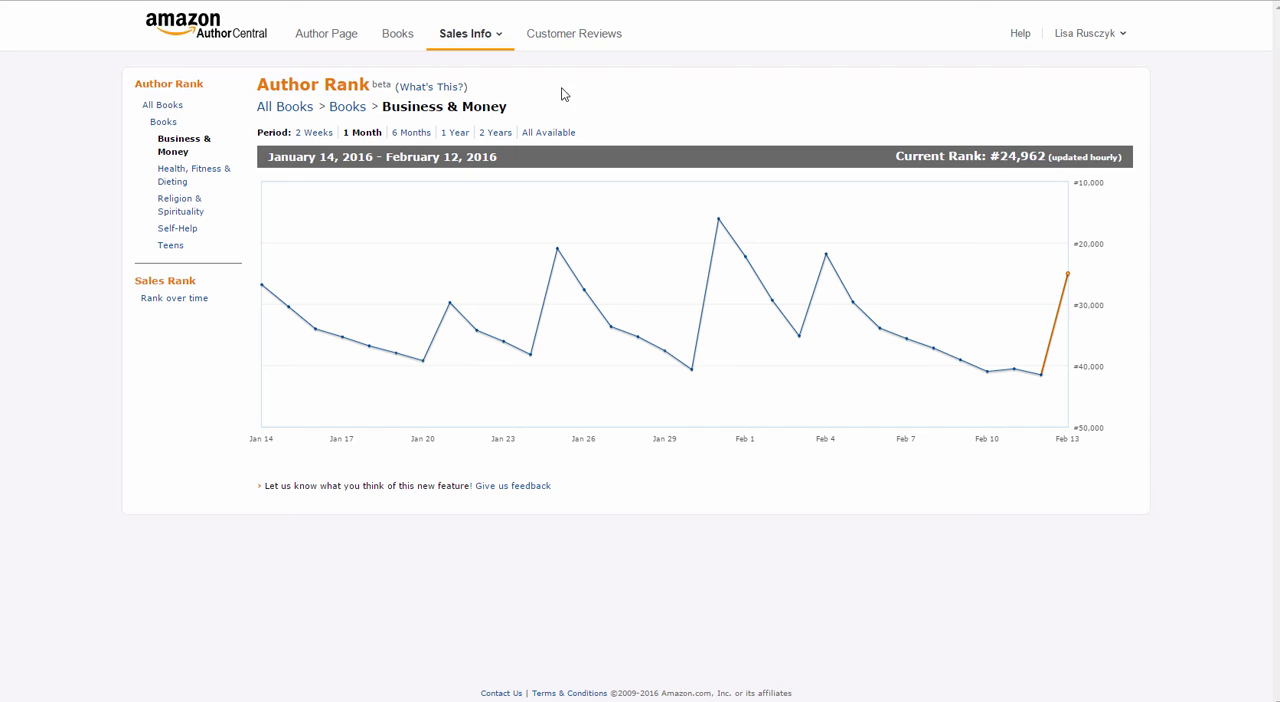
mouse_move(574, 32)
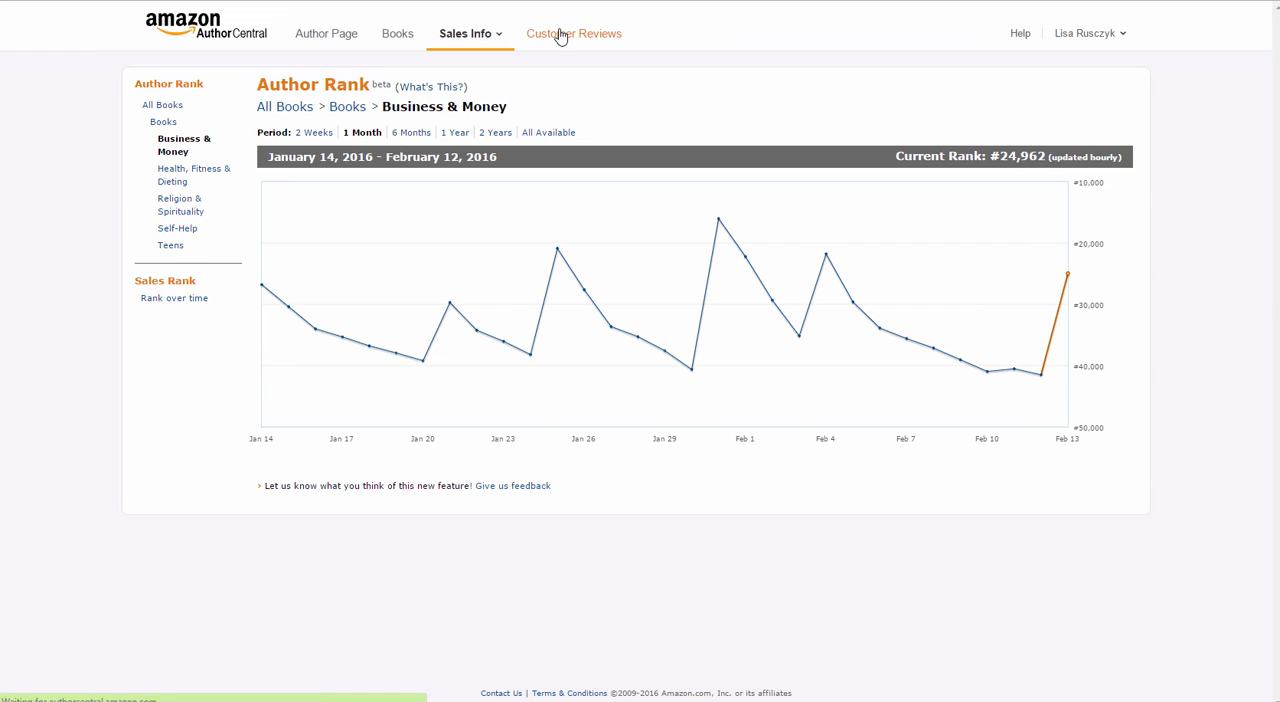
Step: Browse the 354 customer reviews newest first, then show the account's pen names
click(574, 32)
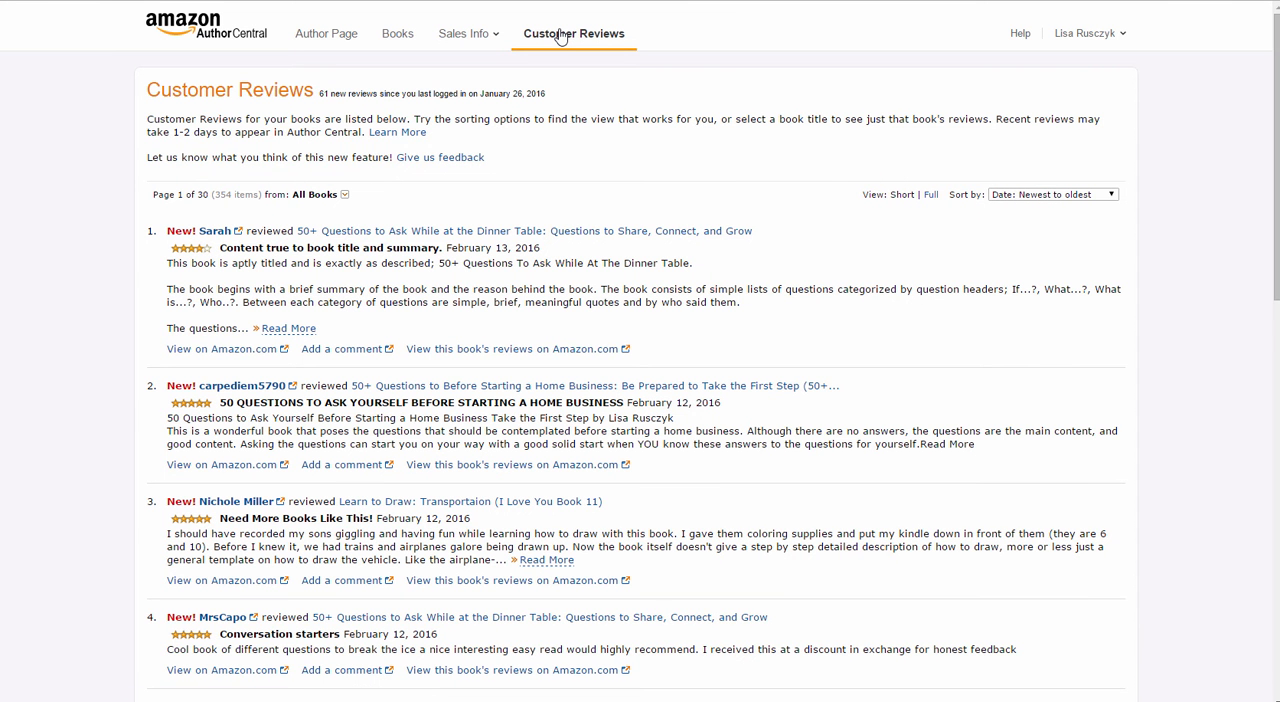
mouse_move(496, 256)
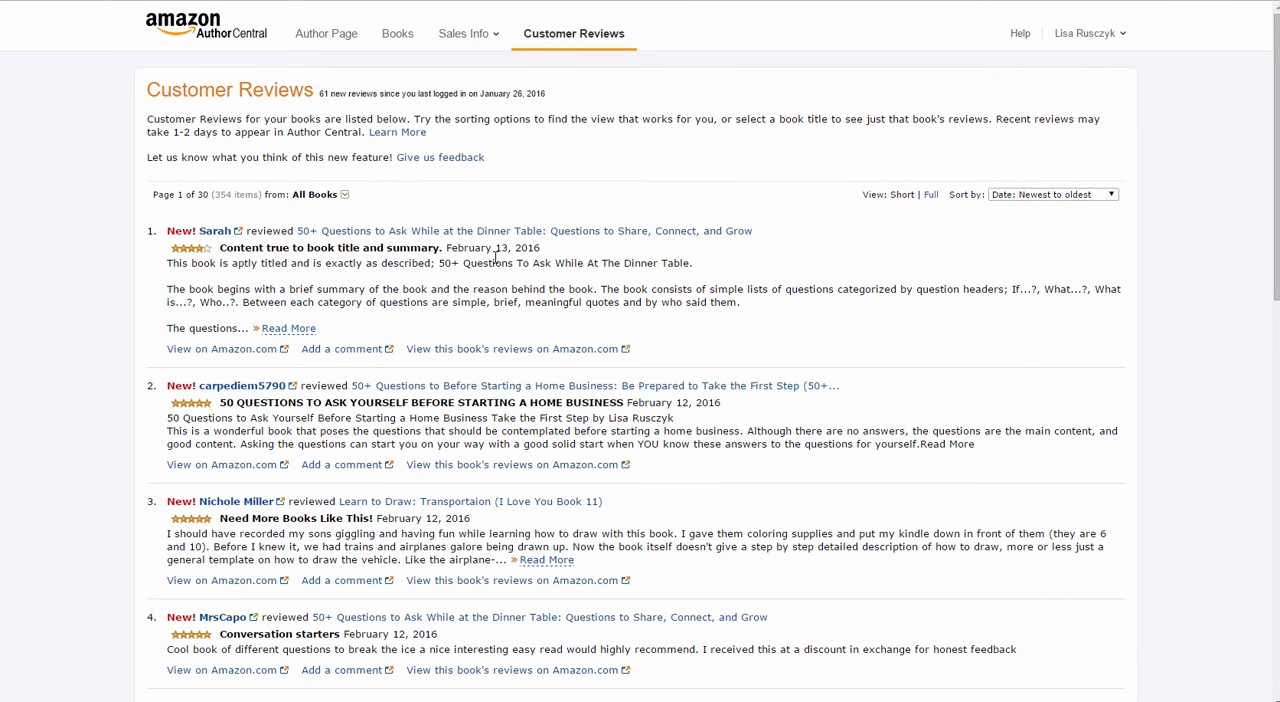
mouse_move(388, 250)
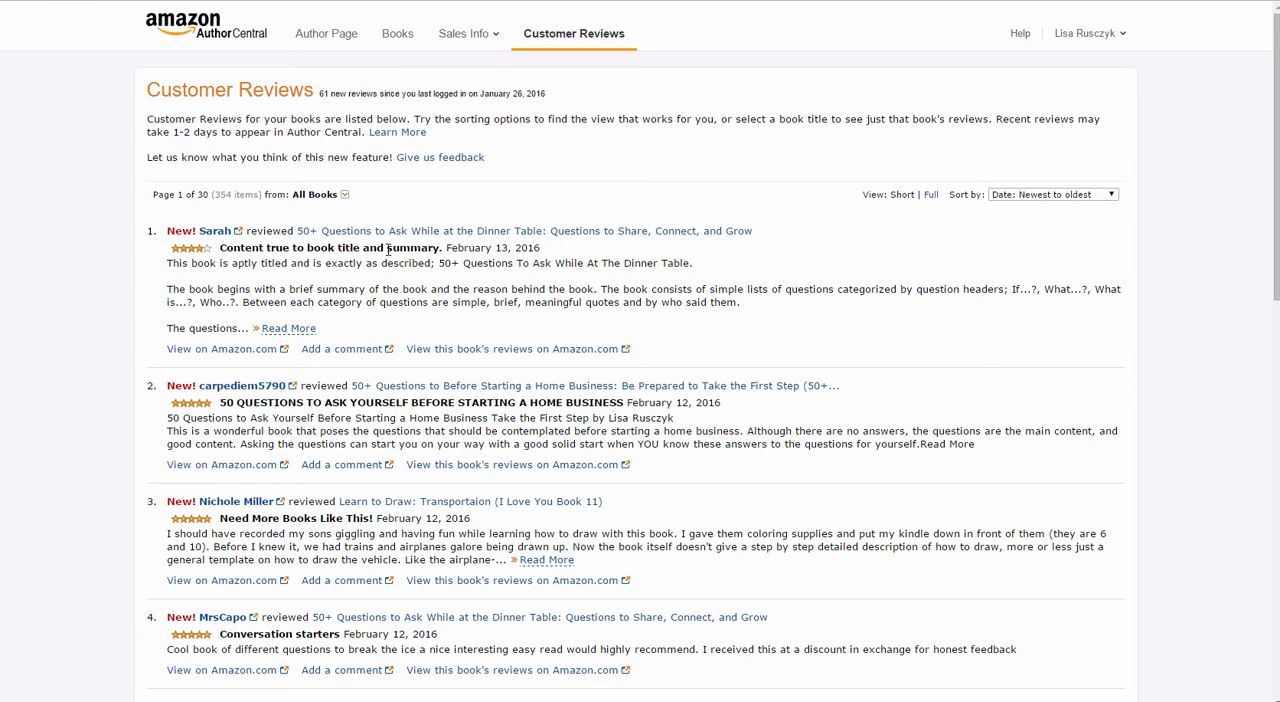
mouse_move(392, 212)
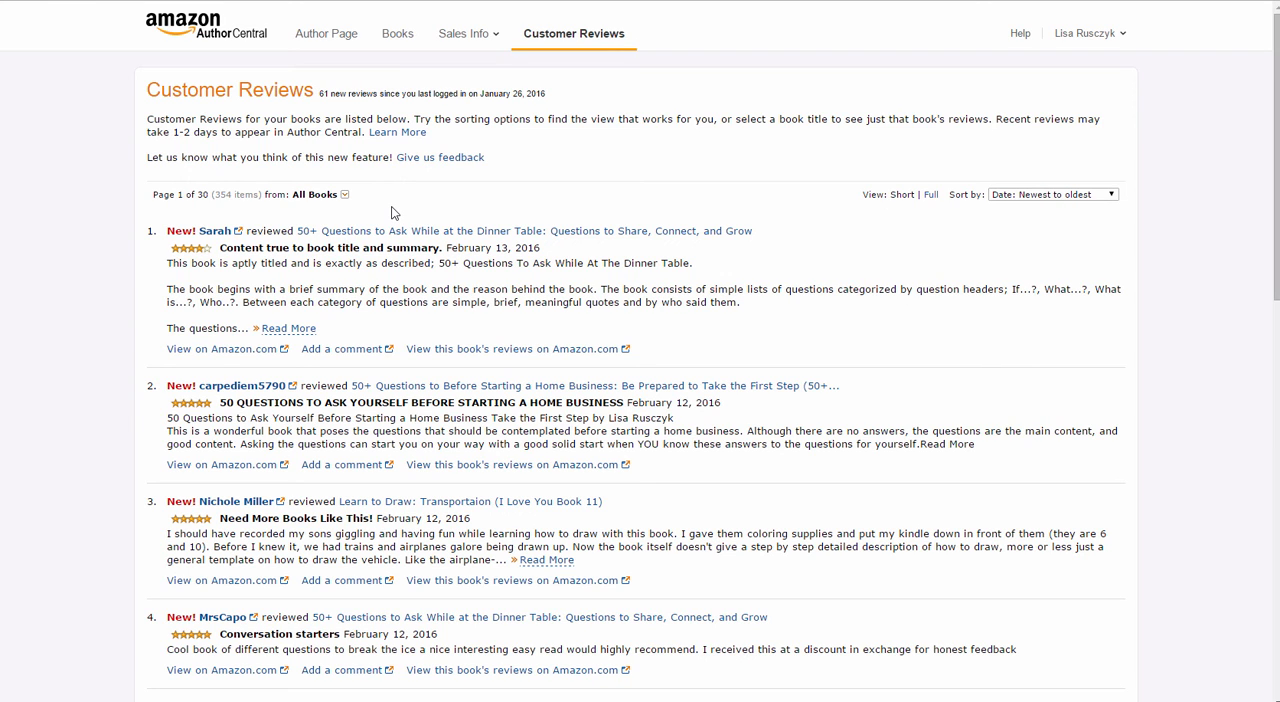
mouse_move(348, 416)
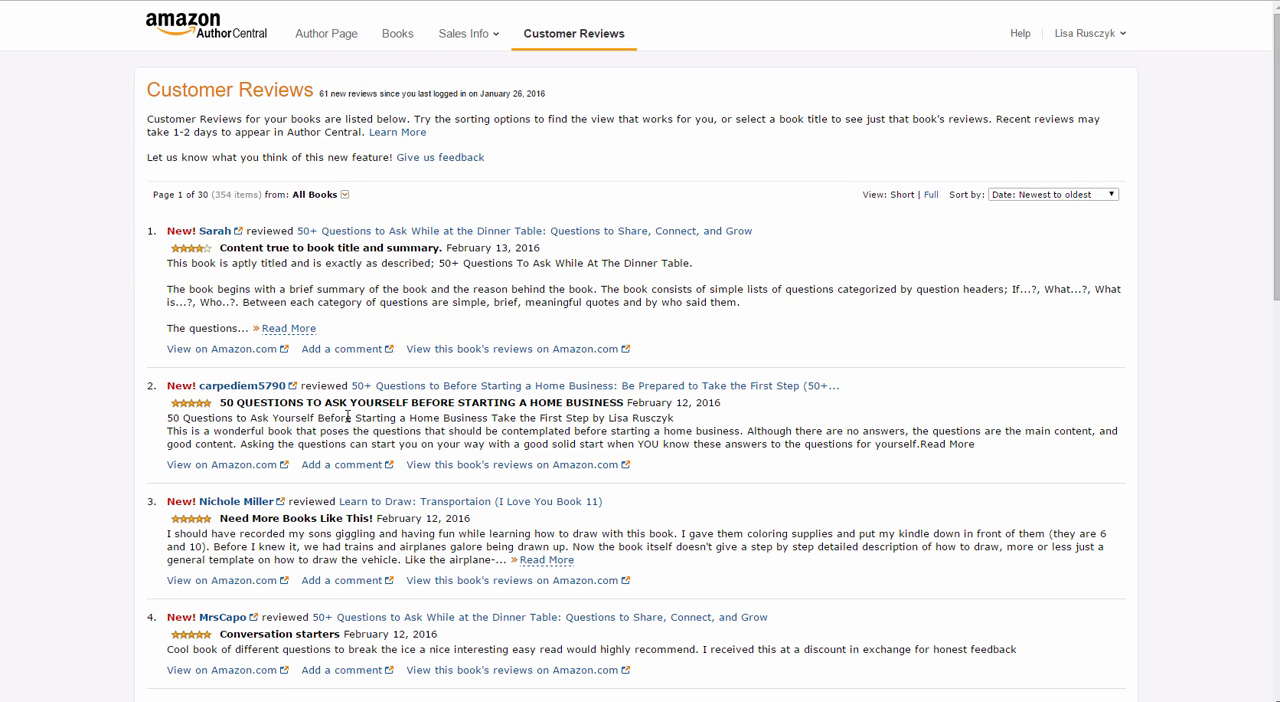
scroll(down, 3)
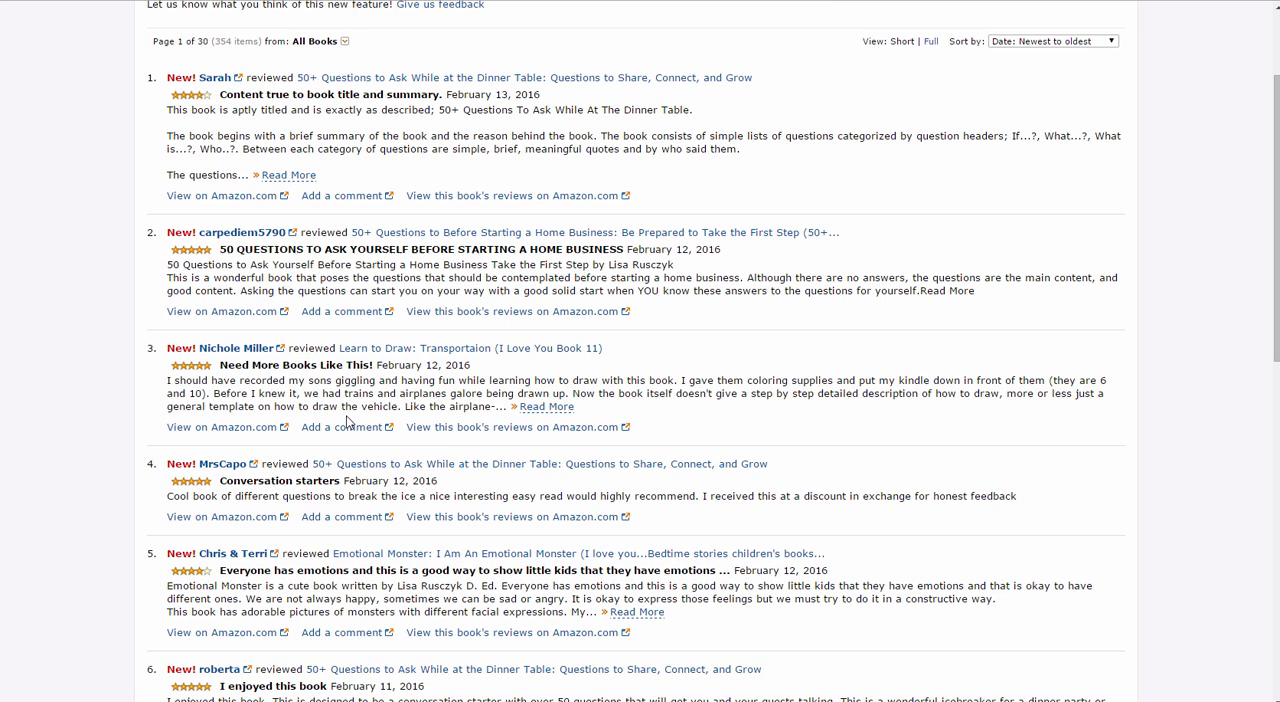
mouse_move(366, 464)
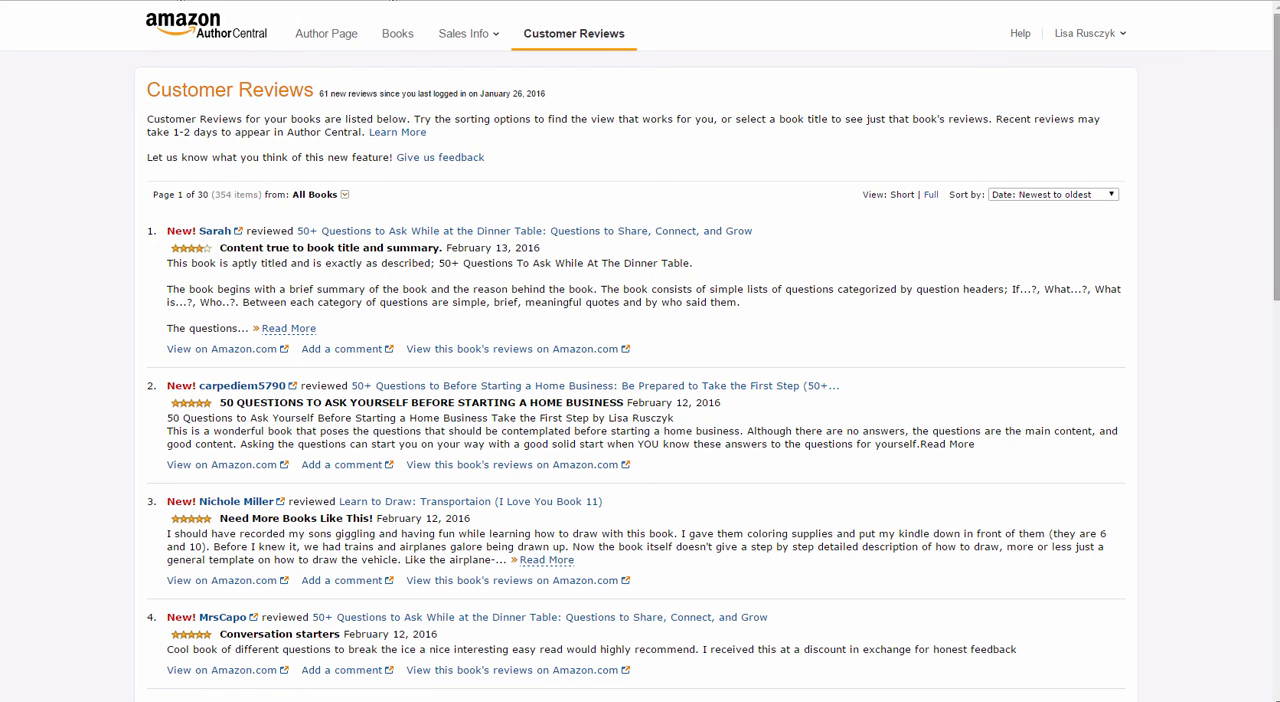
click(1084, 32)
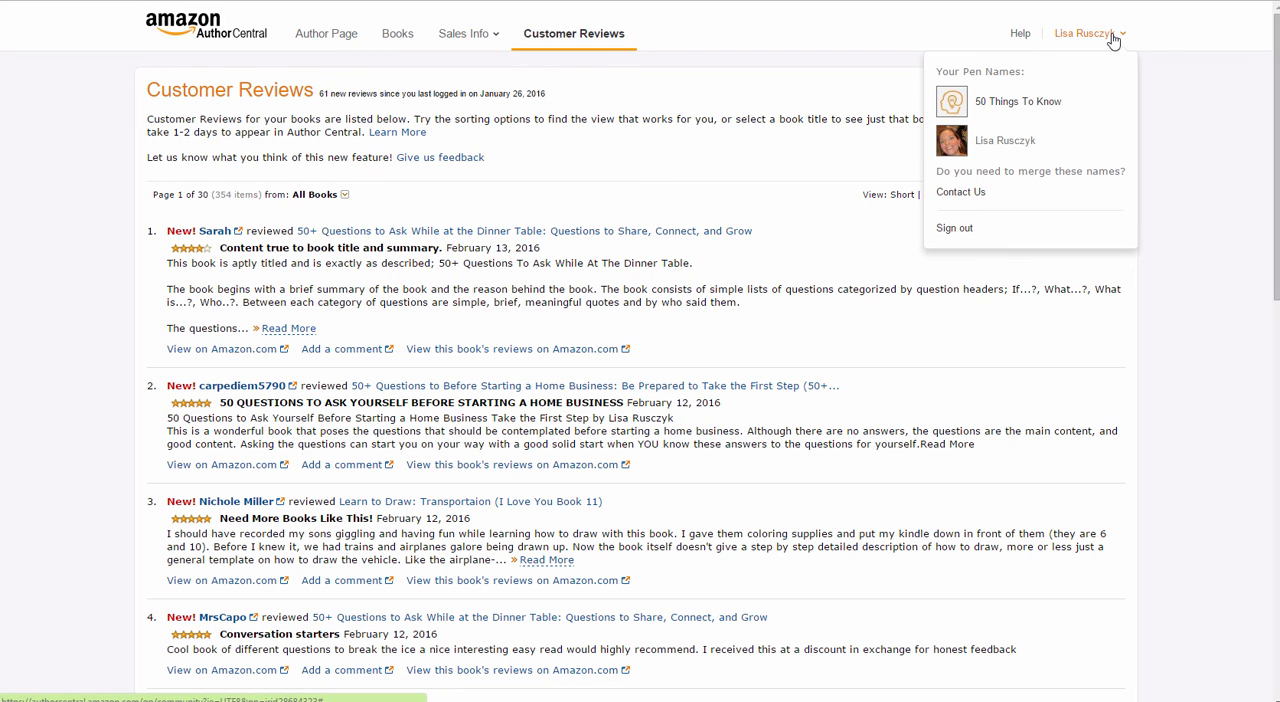